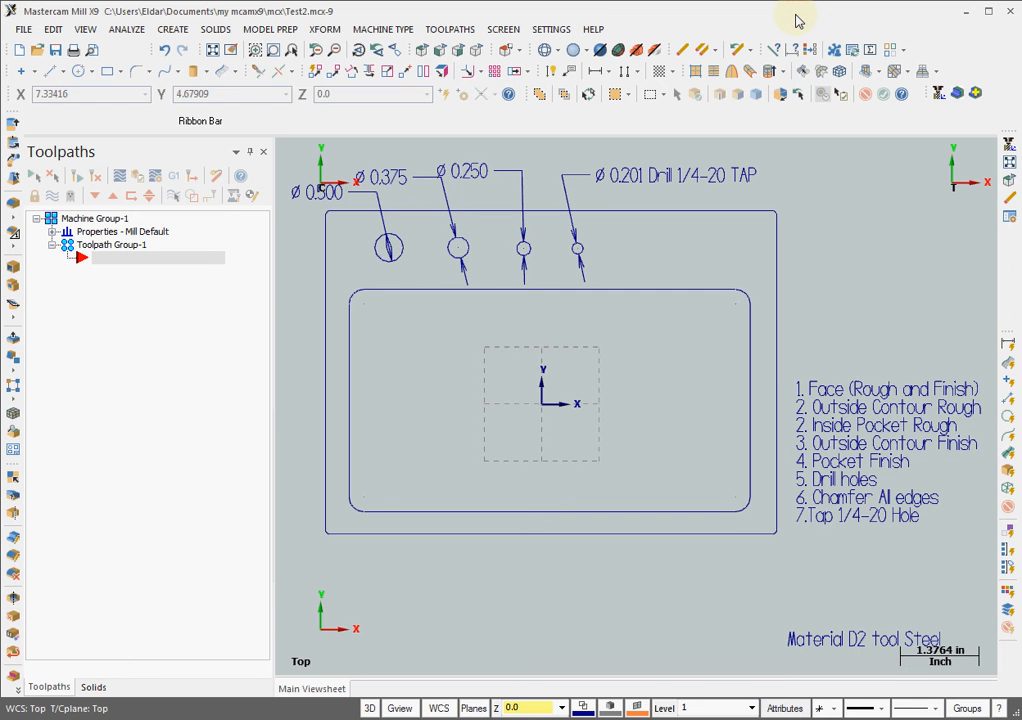
pyautogui.moveTo(793, 28)
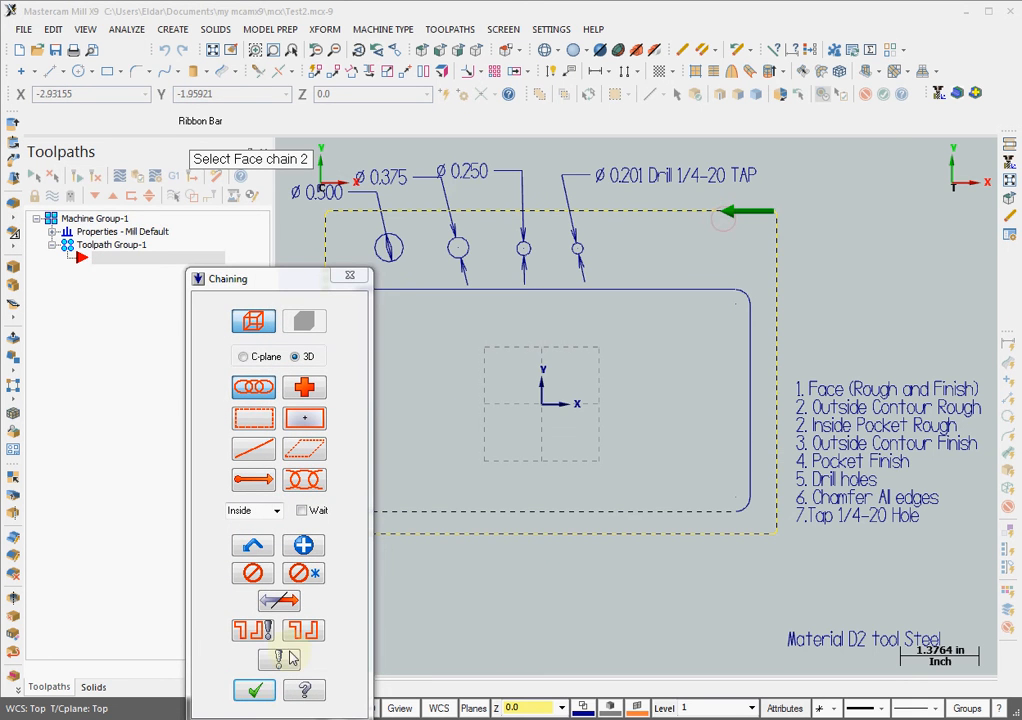
# Step: Confirm the facing chain and assign the 2" face mill, diameter offset 64
pyautogui.click(253, 690)
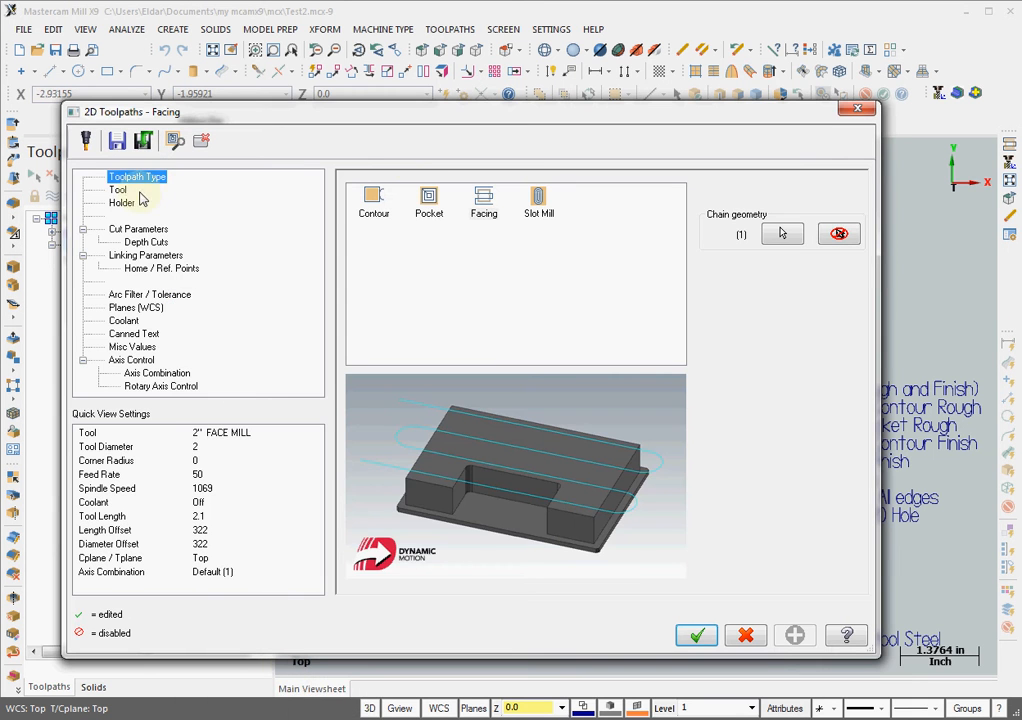
pyautogui.click(117, 189)
pyautogui.write('64')
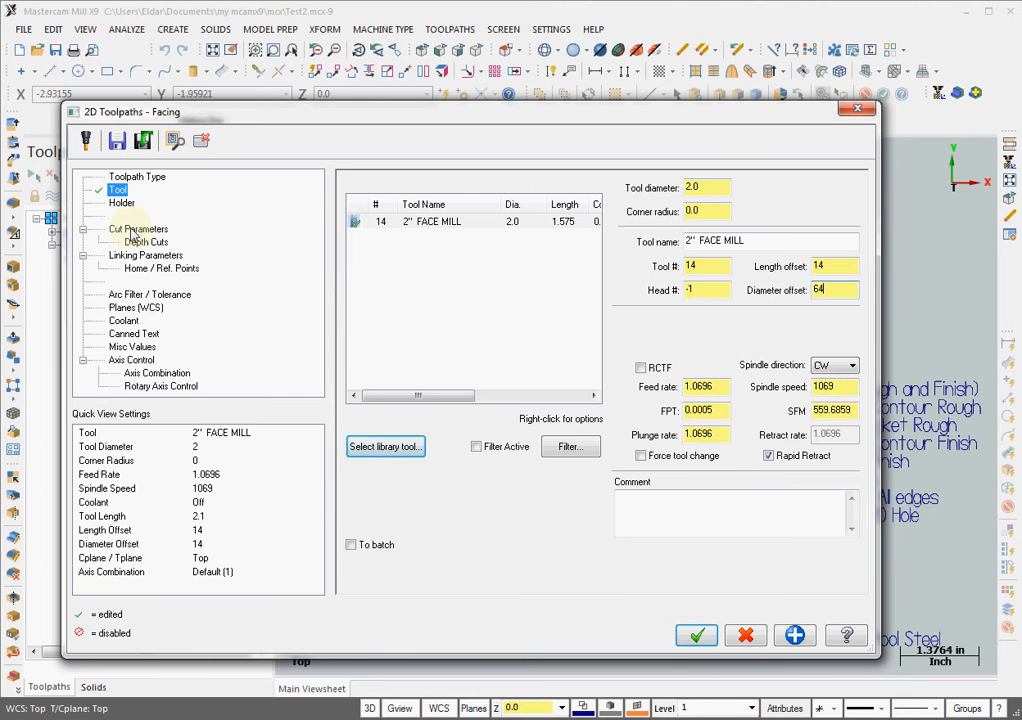
pyautogui.click(138, 229)
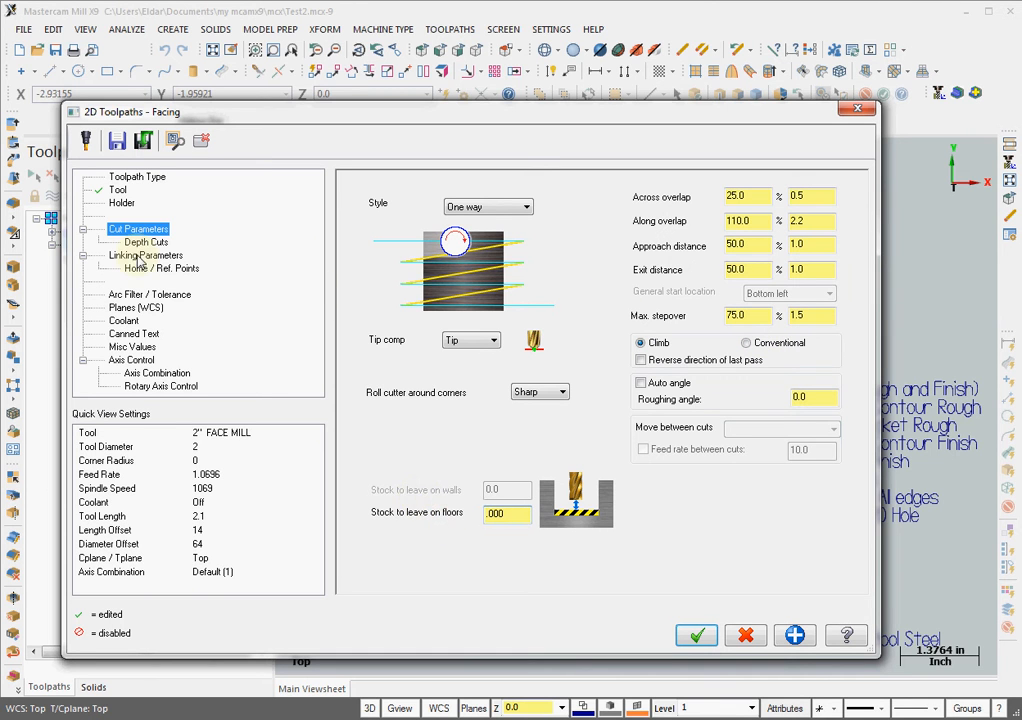
# Step: Set top of stock to 0.125 and flood coolant On, then generate the facing toolpath
pyautogui.click(146, 255)
pyautogui.write('.125')
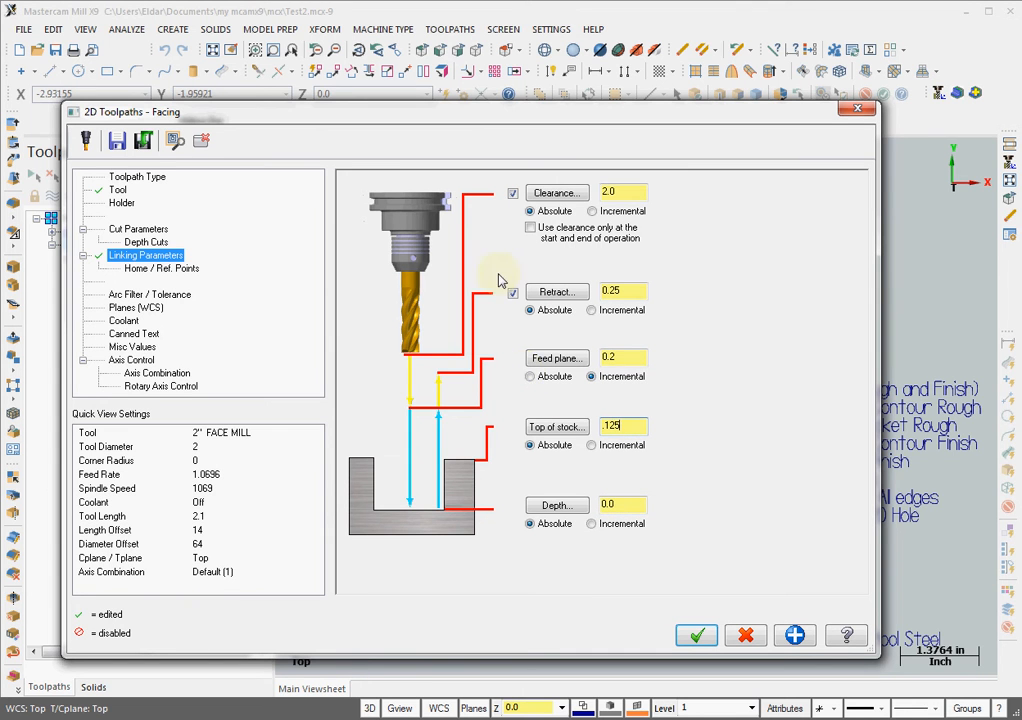
pyautogui.click(123, 320)
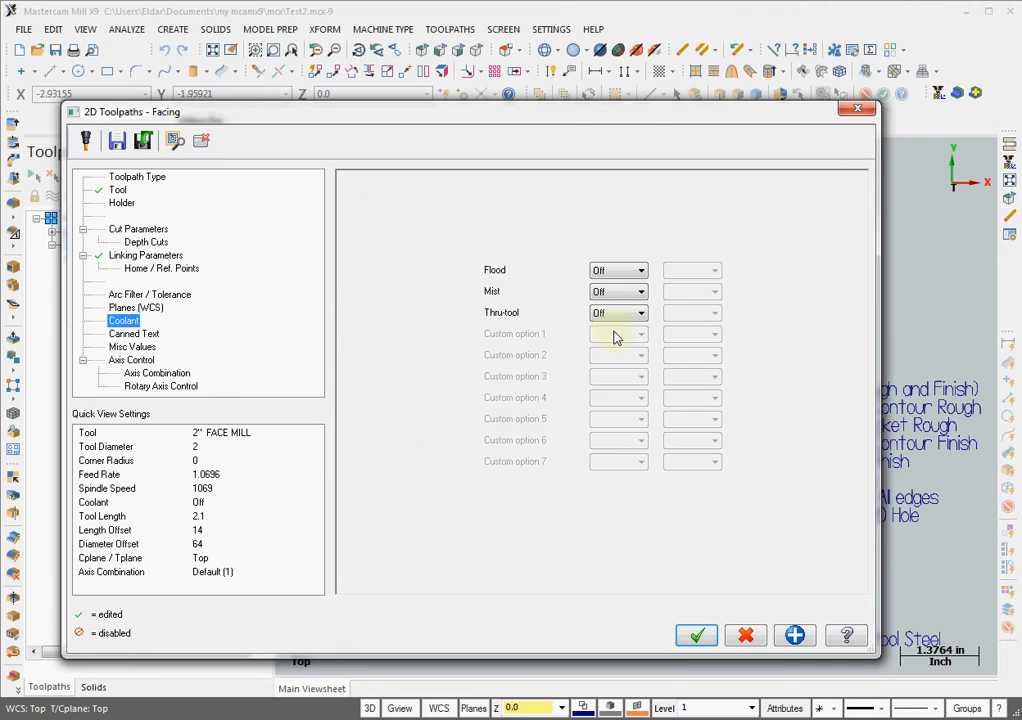
pyautogui.click(615, 270)
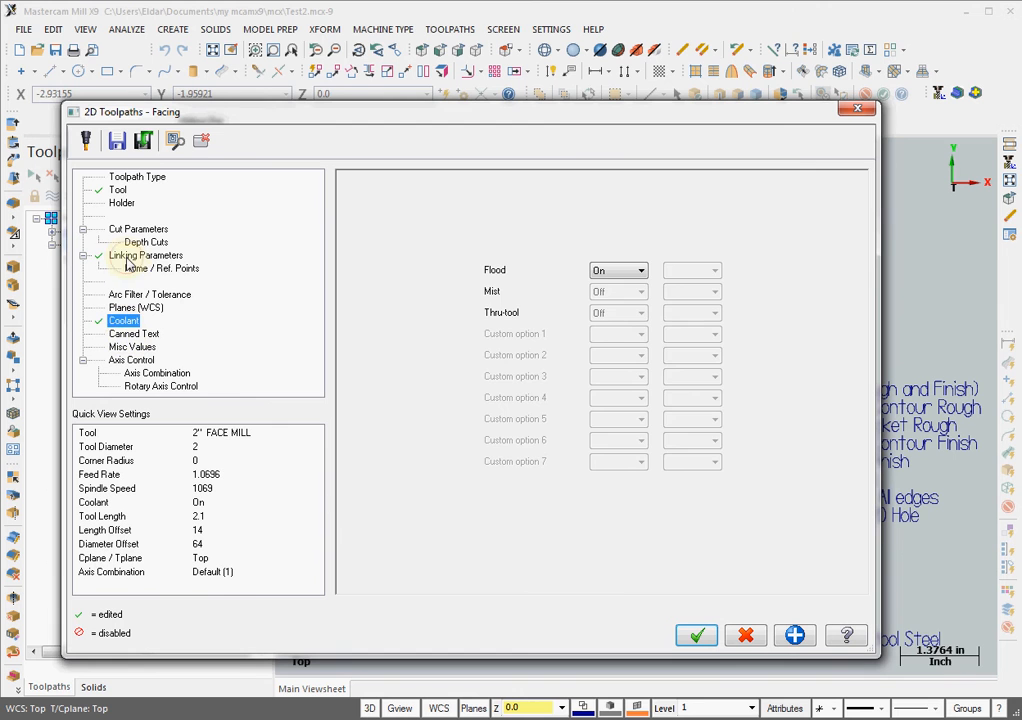
pyautogui.click(146, 255)
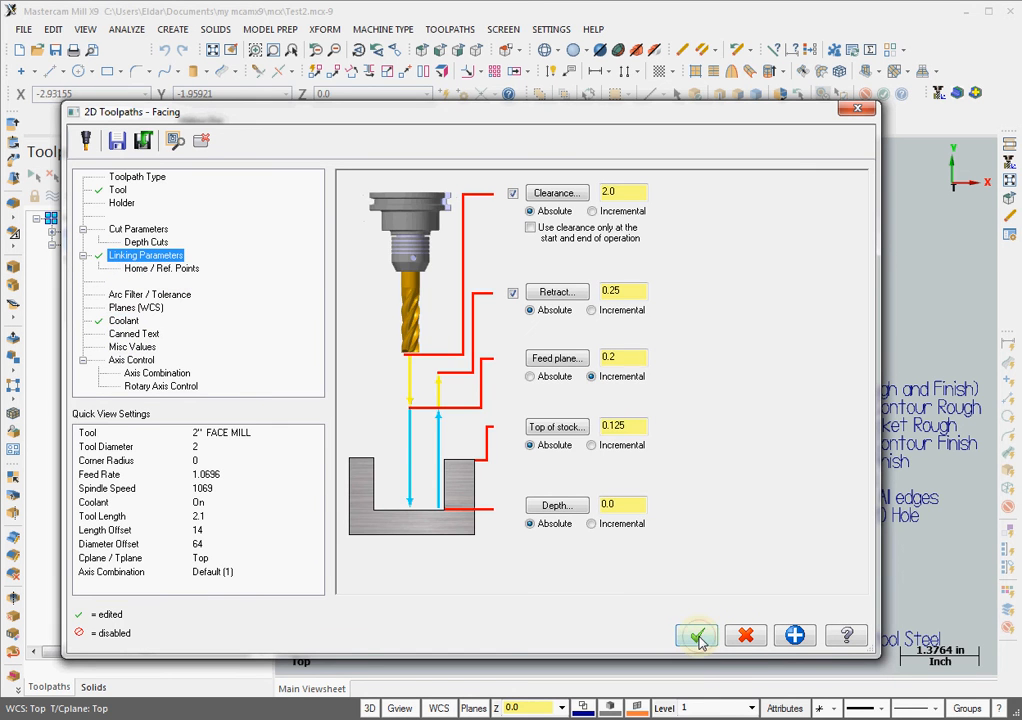
pyautogui.click(696, 636)
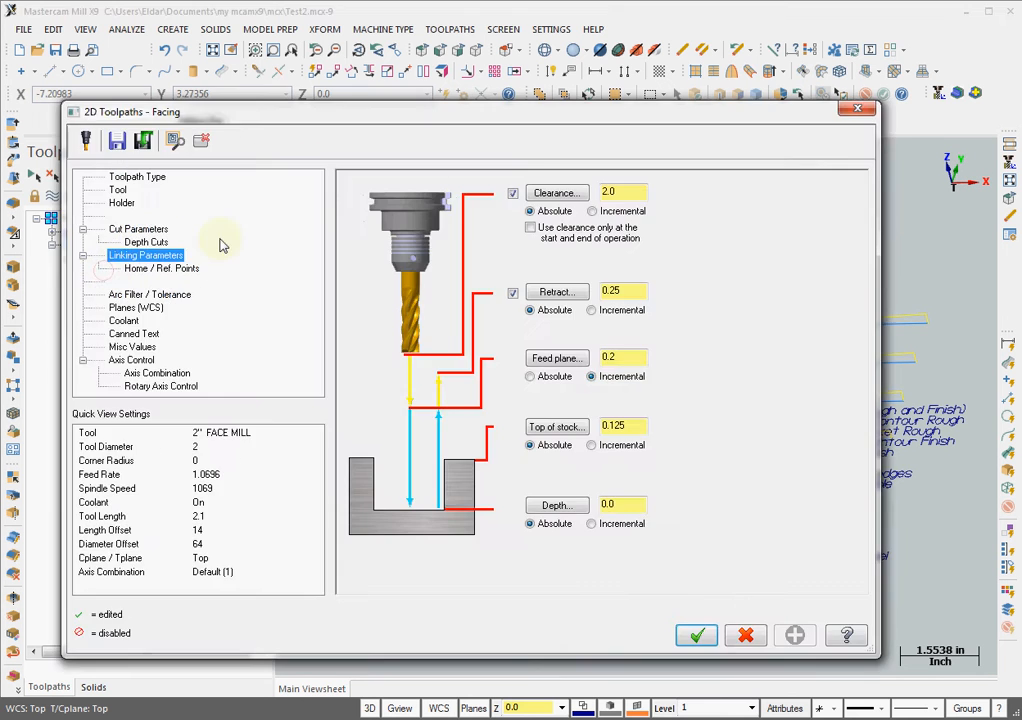
# Step: Enable depth cuts with 0.005 finish step and 0.08 max rough step, and regenerate
pyautogui.click(144, 242)
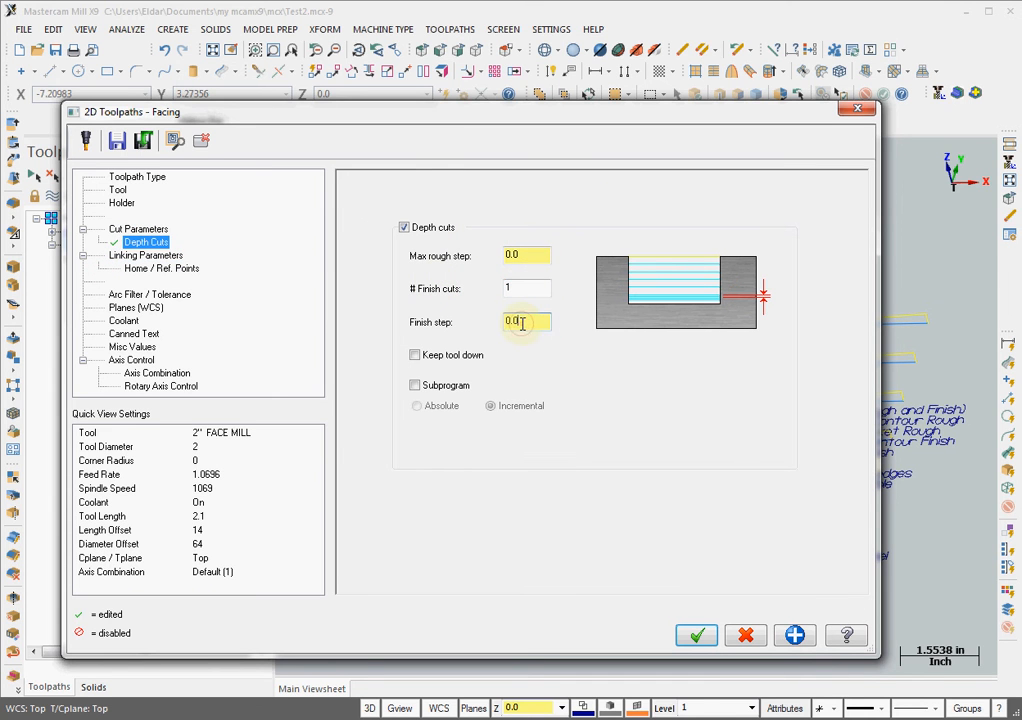
pyautogui.write('0.005')
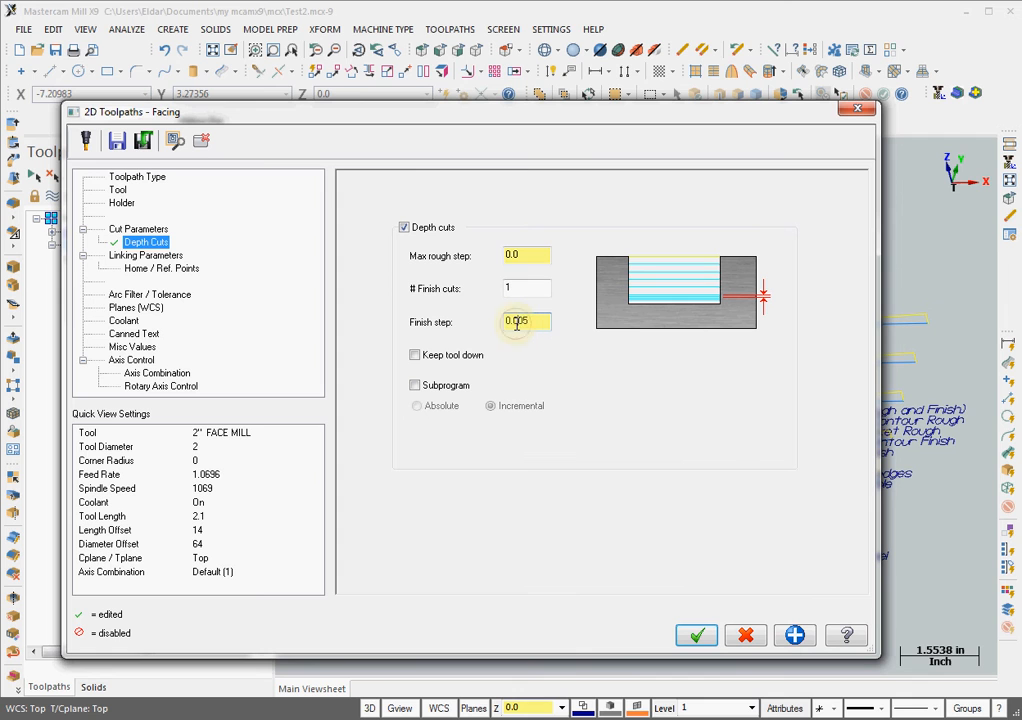
pyautogui.write('0.08')
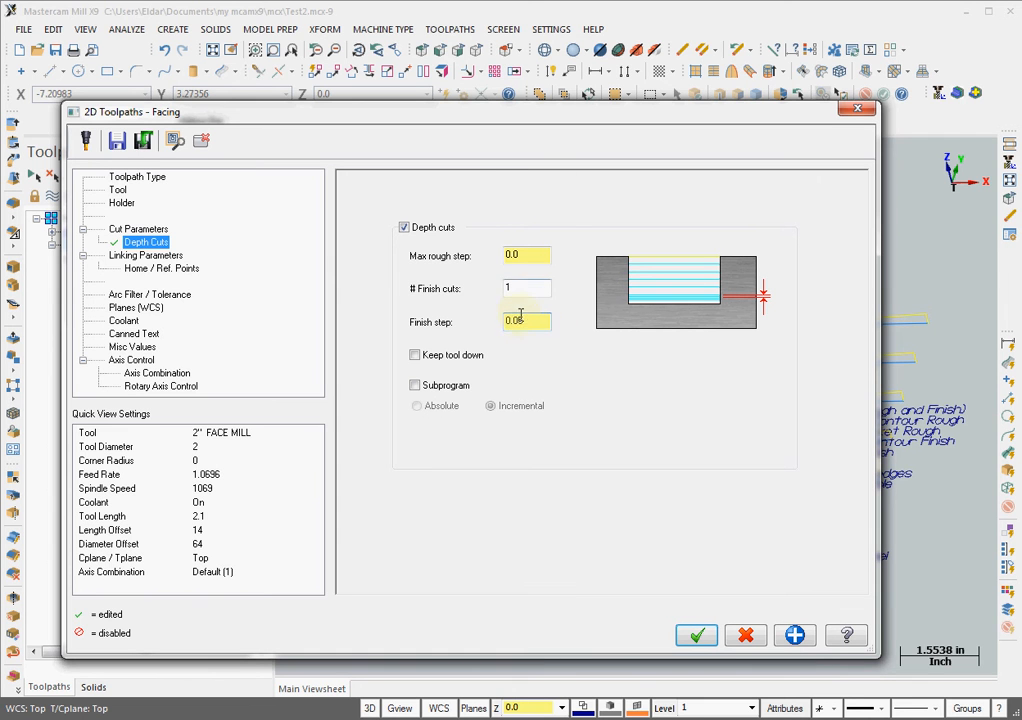
pyautogui.click(525, 255)
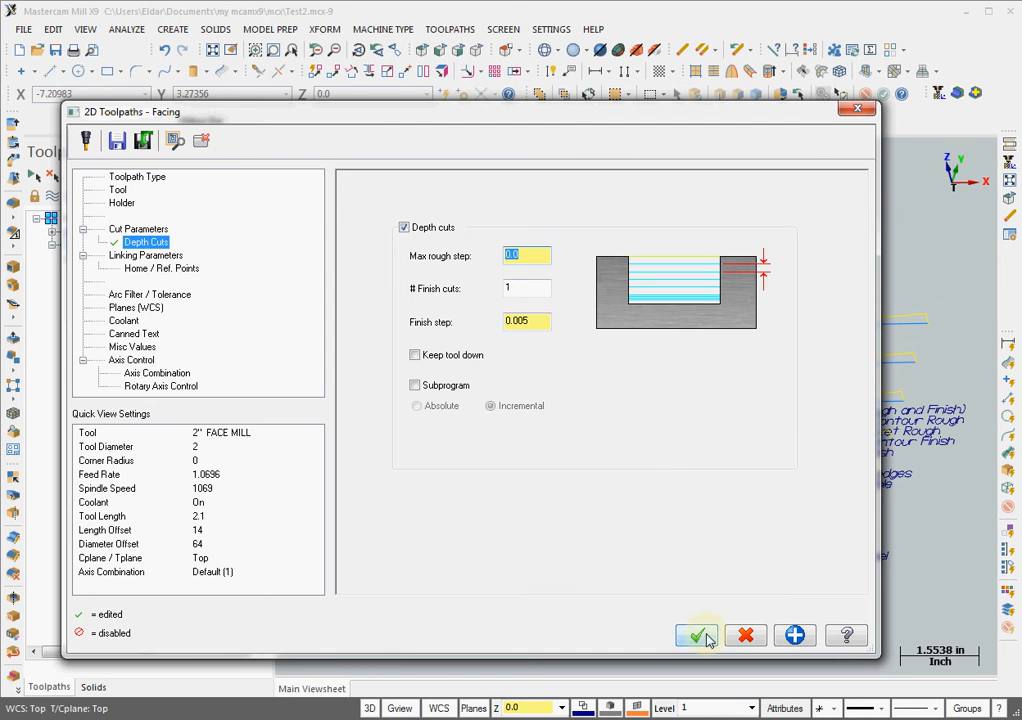
pyautogui.click(697, 636)
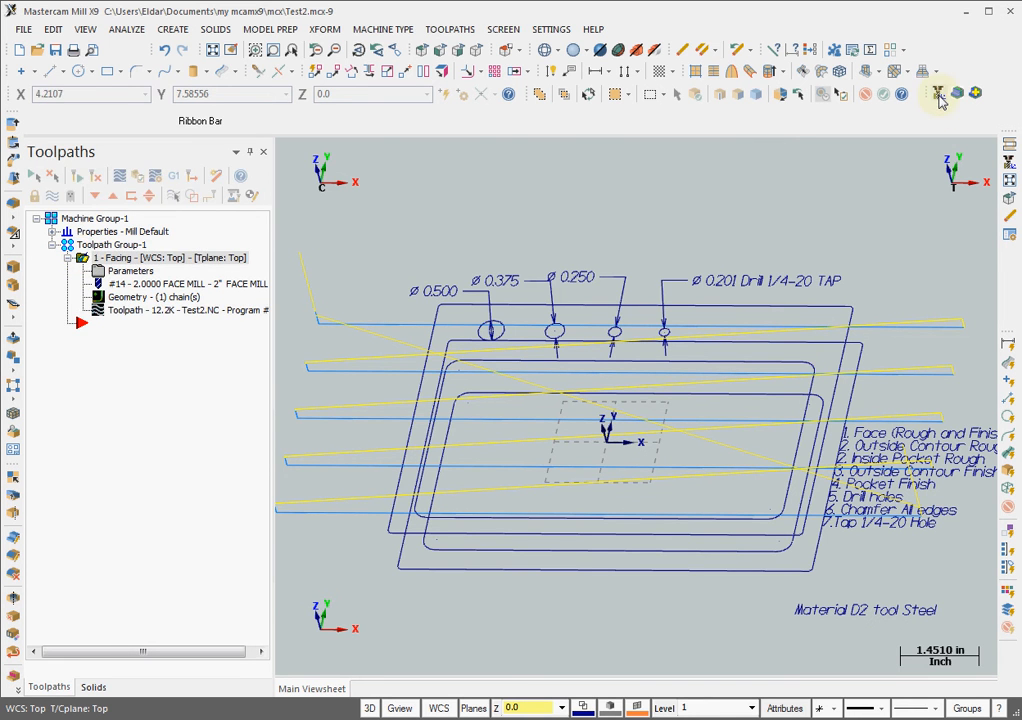
# Step: Launch HSMAdvisor and enter flute length and cut data values 125 and 0.2500
pyautogui.click(938, 93)
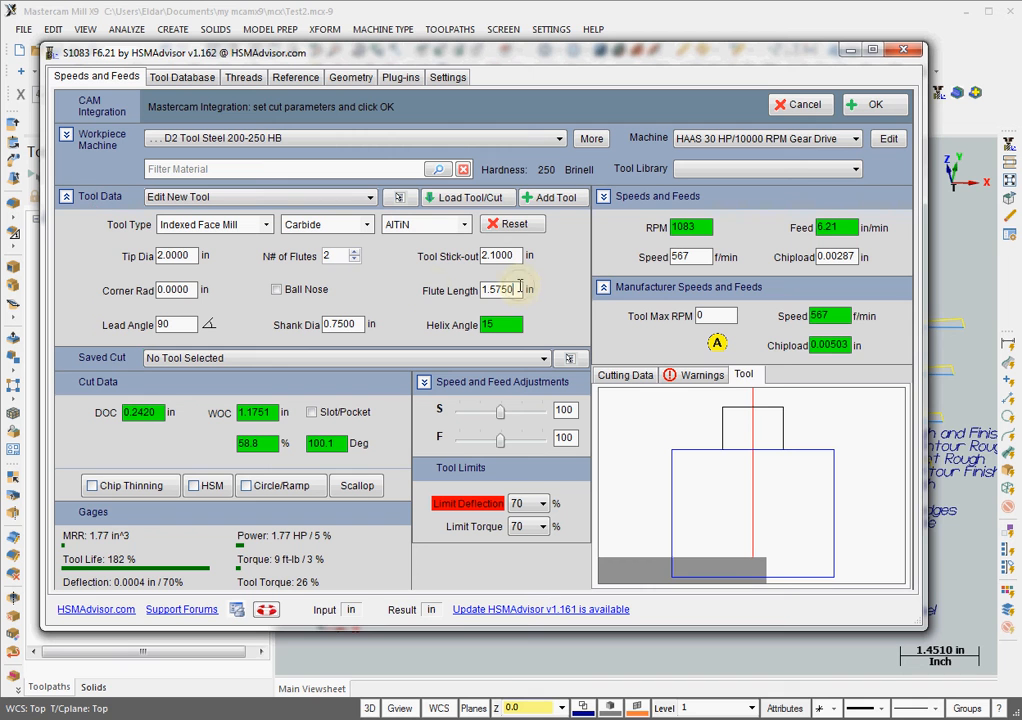
pyautogui.write('125')
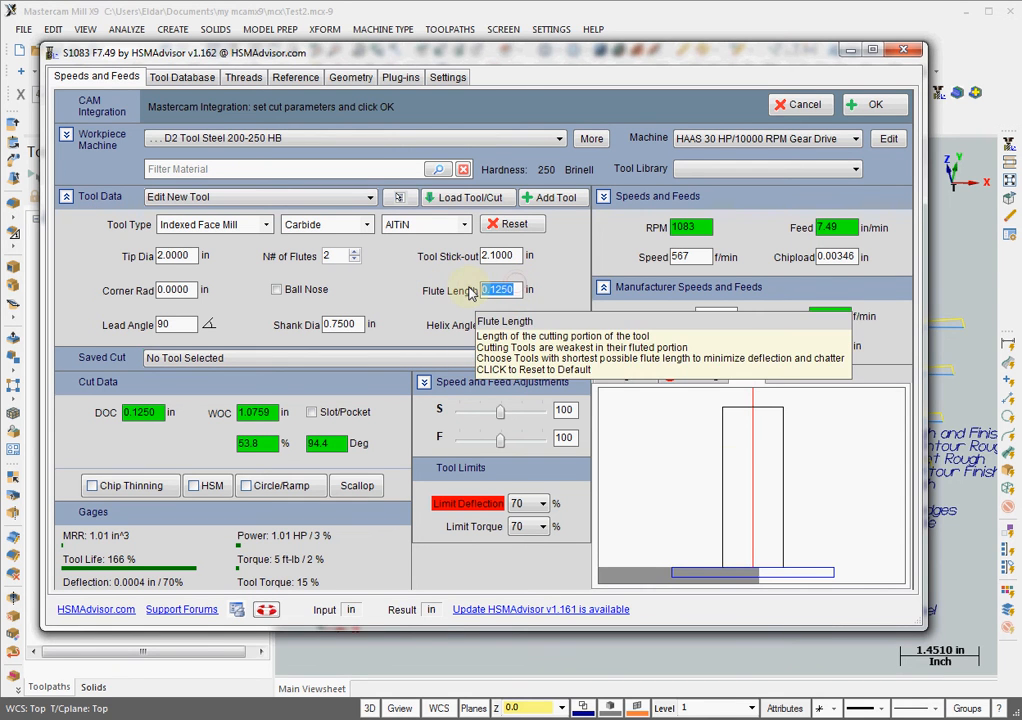
pyautogui.write('0.2500')
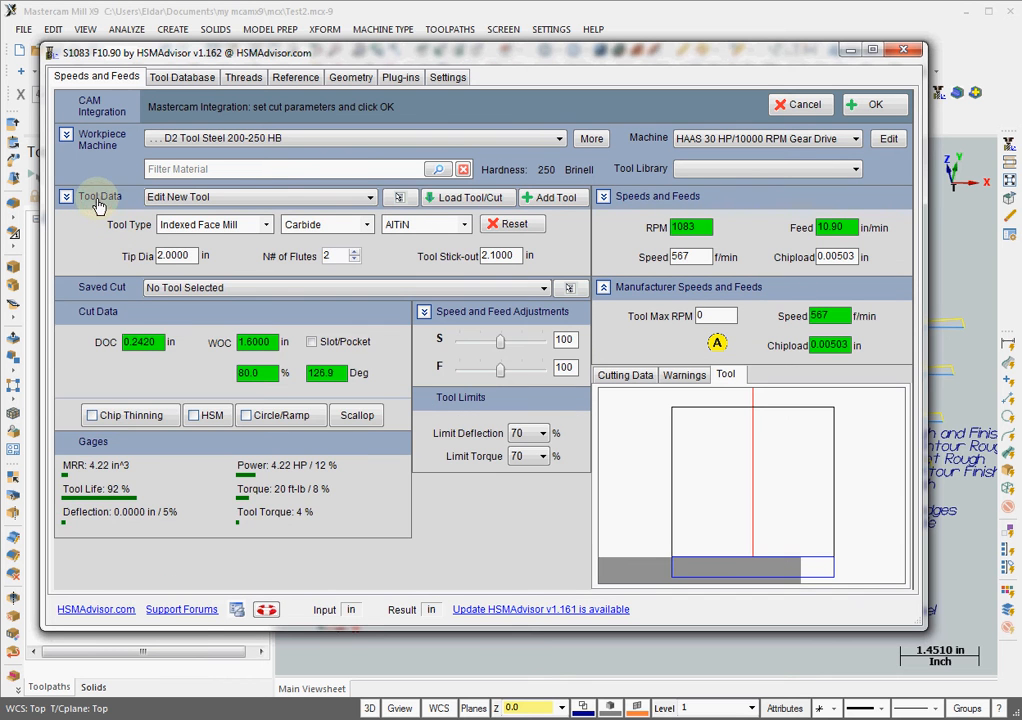
pyautogui.moveTo(763, 315)
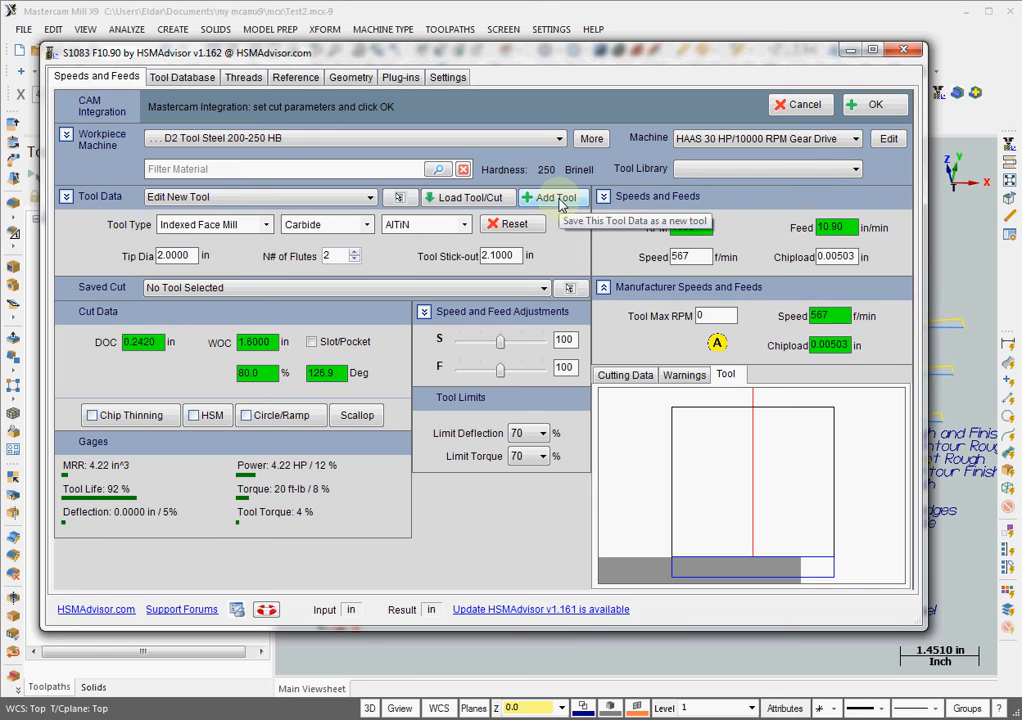
# Step: Add the face mill as a new tool in library MasterCAM with brand Seco
pyautogui.click(549, 197)
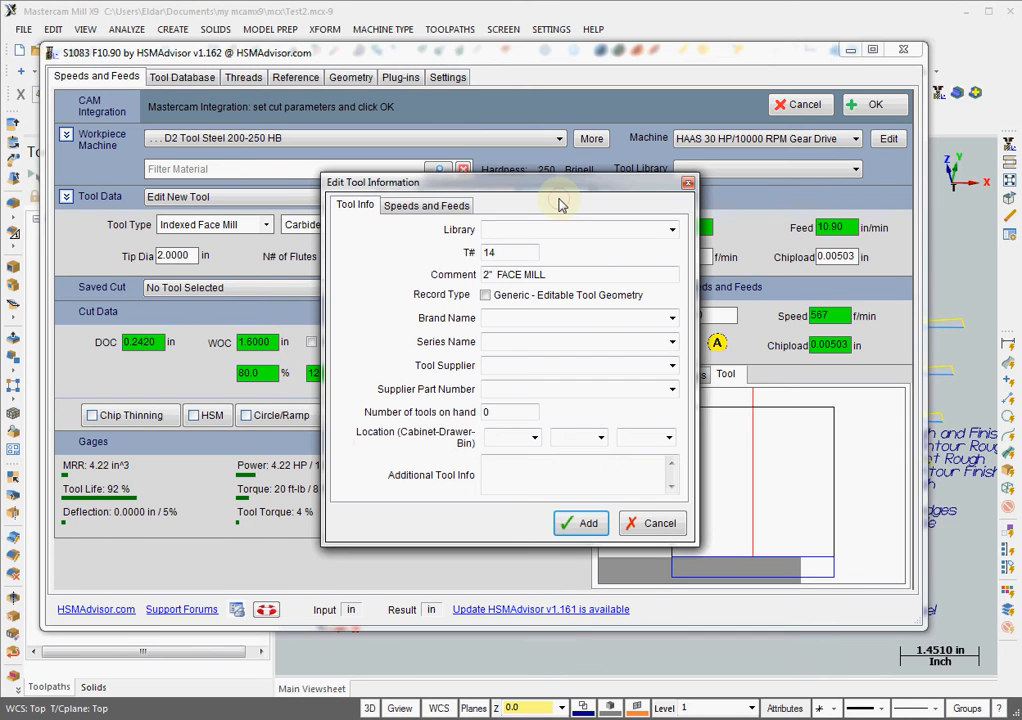
pyautogui.click(570, 229)
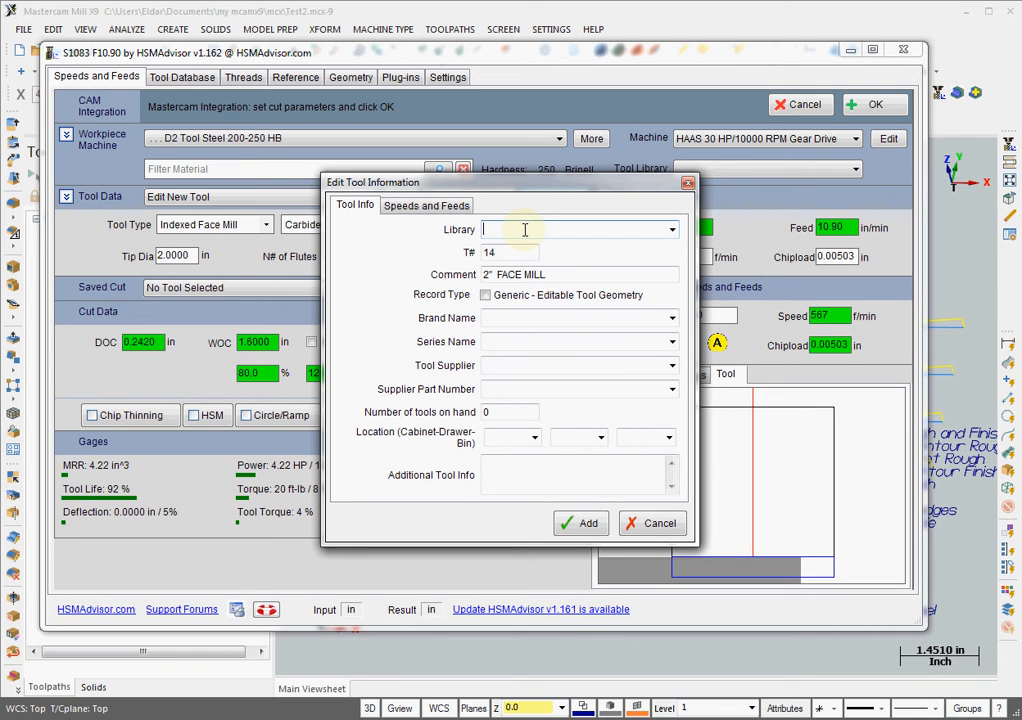
pyautogui.write('Masterca')
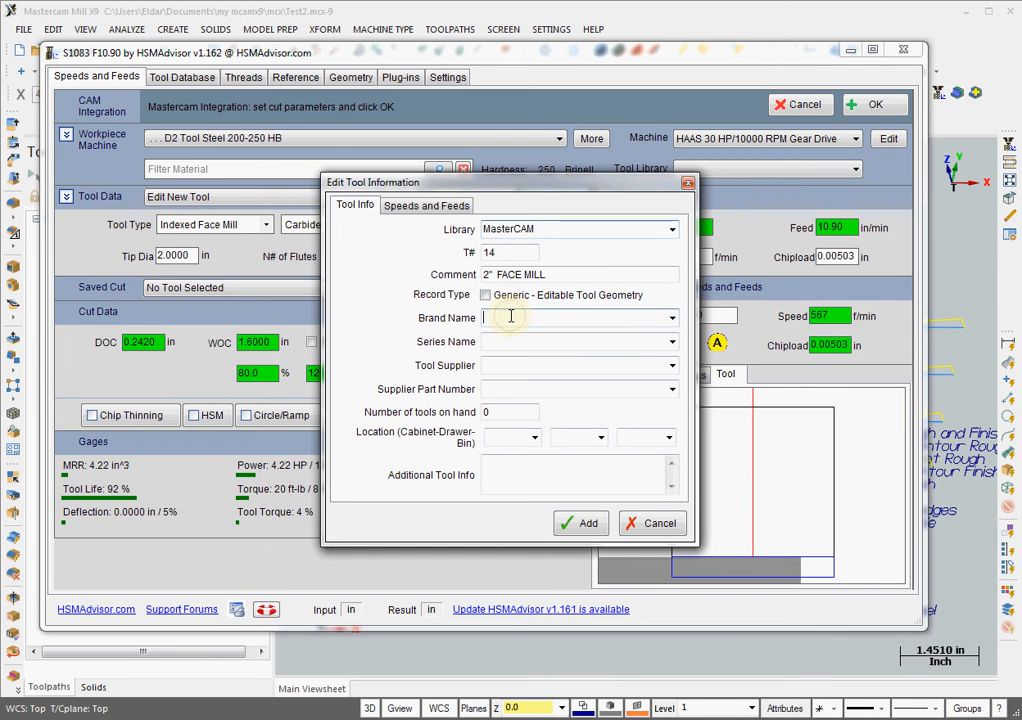
pyautogui.write('Seco')
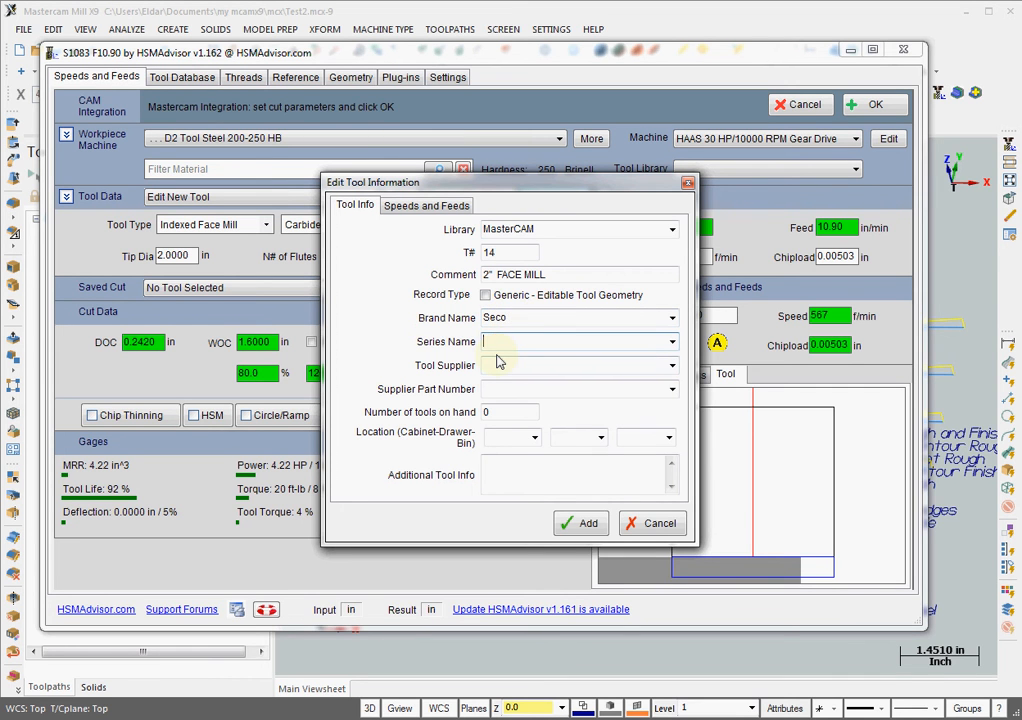
pyautogui.write('R3')
pyautogui.click(260, 372)
pyautogui.write('75')
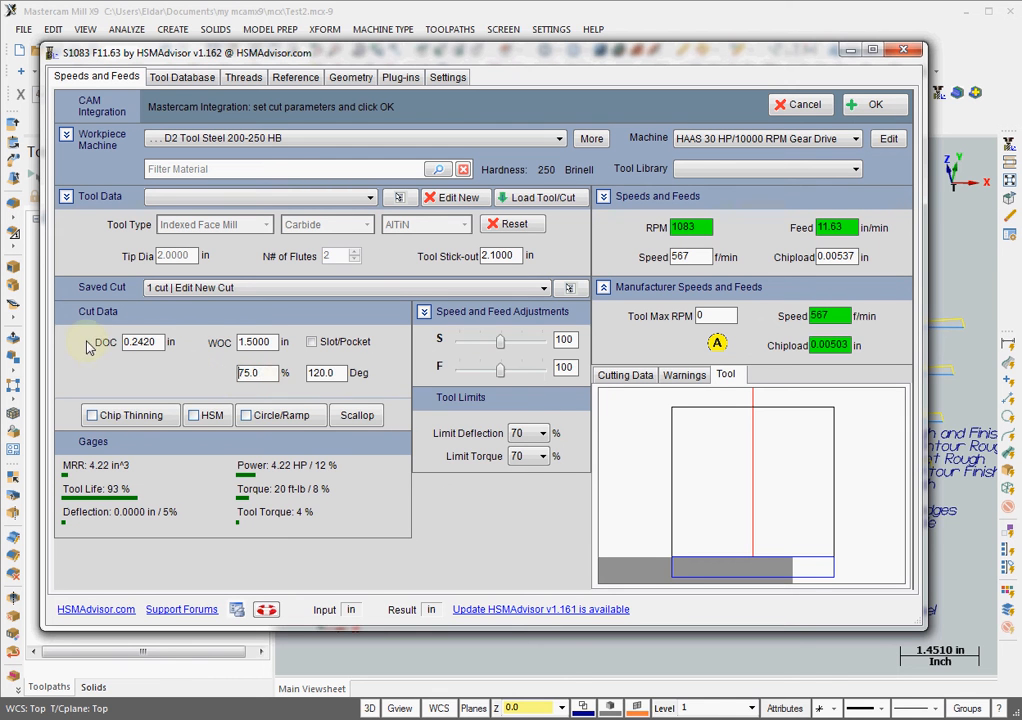
# Step: Change the depth of cut and set the adjustment slider to x0.5
pyautogui.write('0.2500')
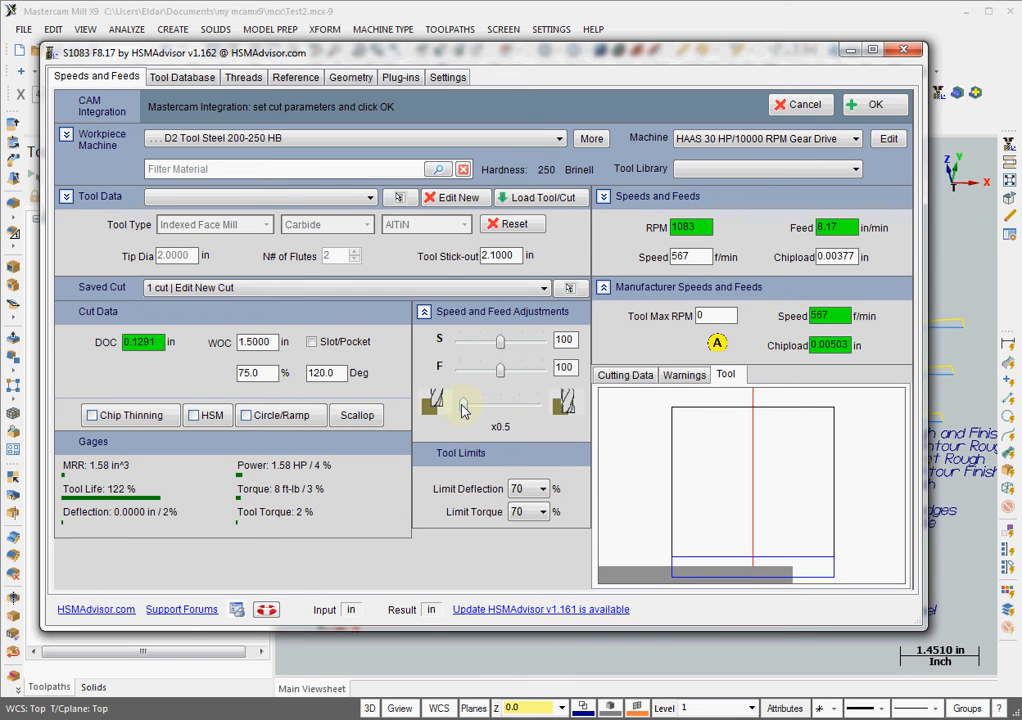
pyautogui.moveTo(288, 256)
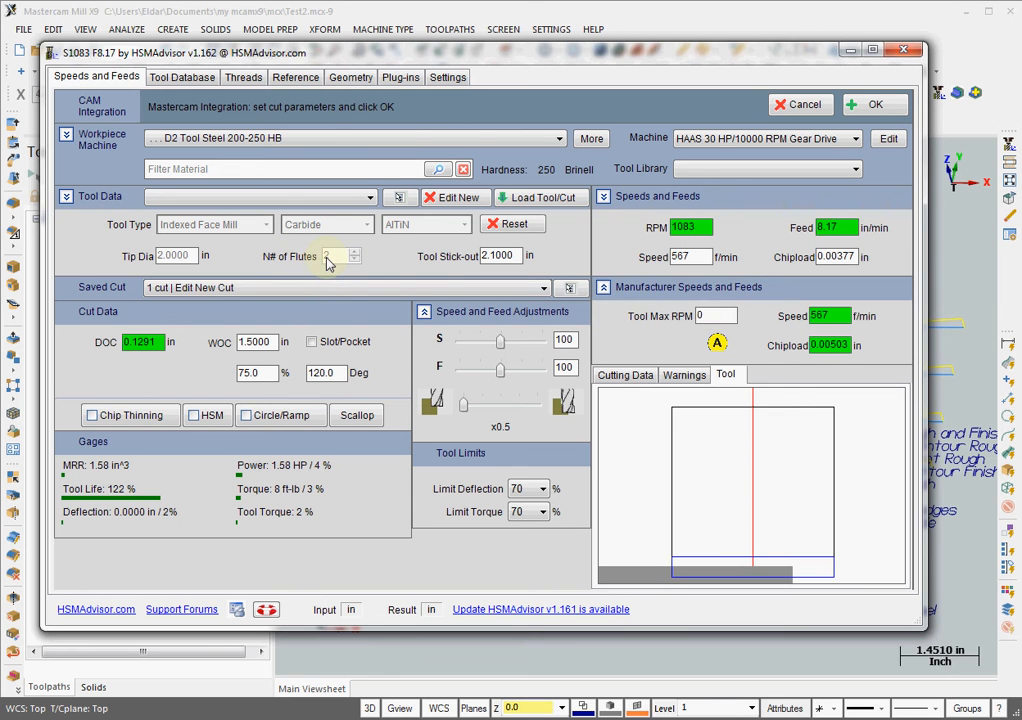
pyautogui.click(353, 250)
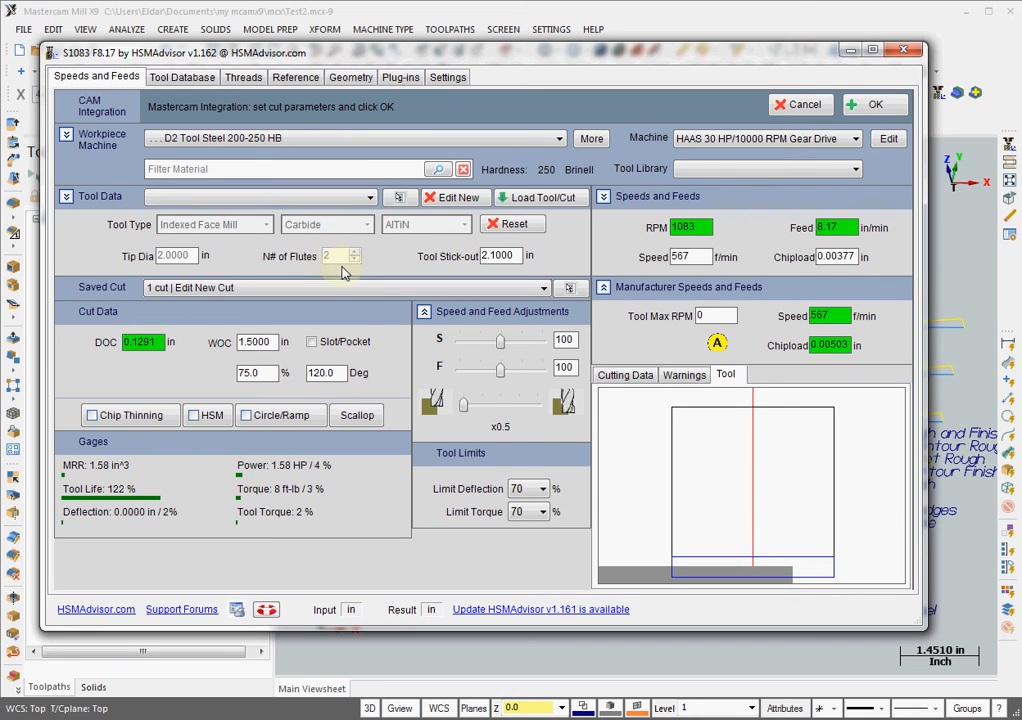
# Step: Edit the tool info to 5 flutes and confirm saving the change
pyautogui.click(400, 197)
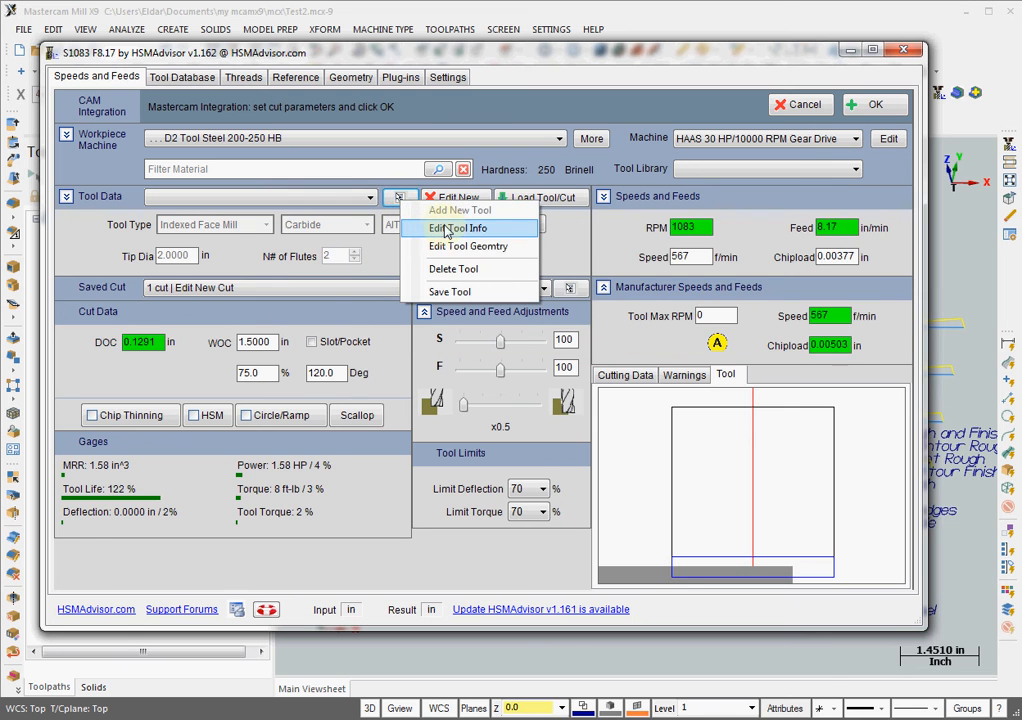
pyautogui.click(459, 228)
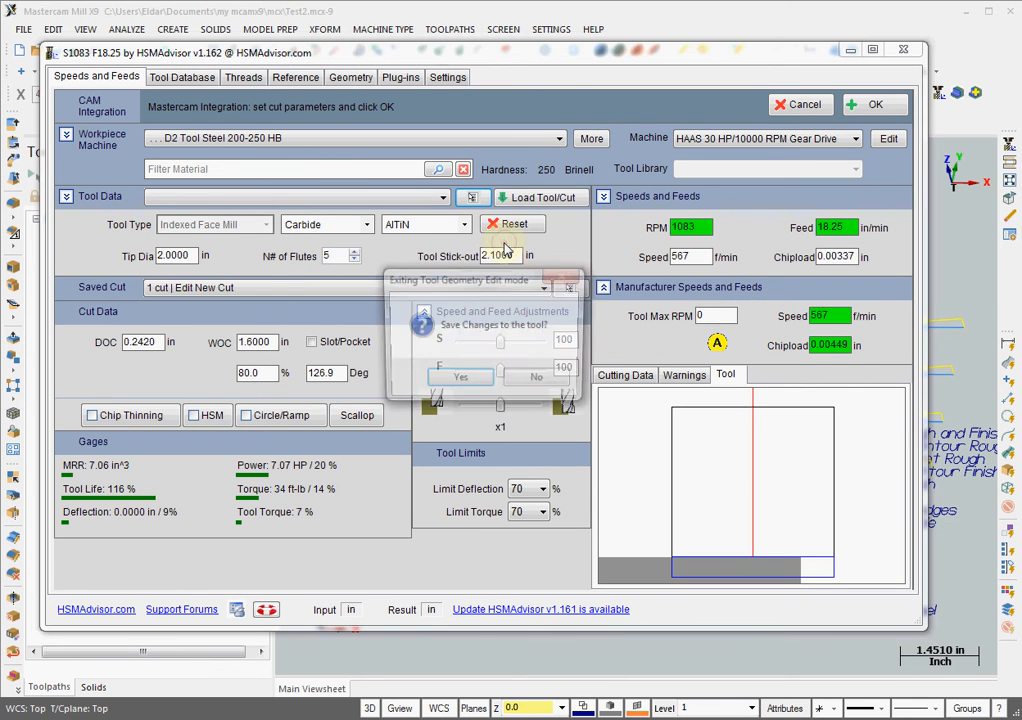
pyautogui.click(460, 377)
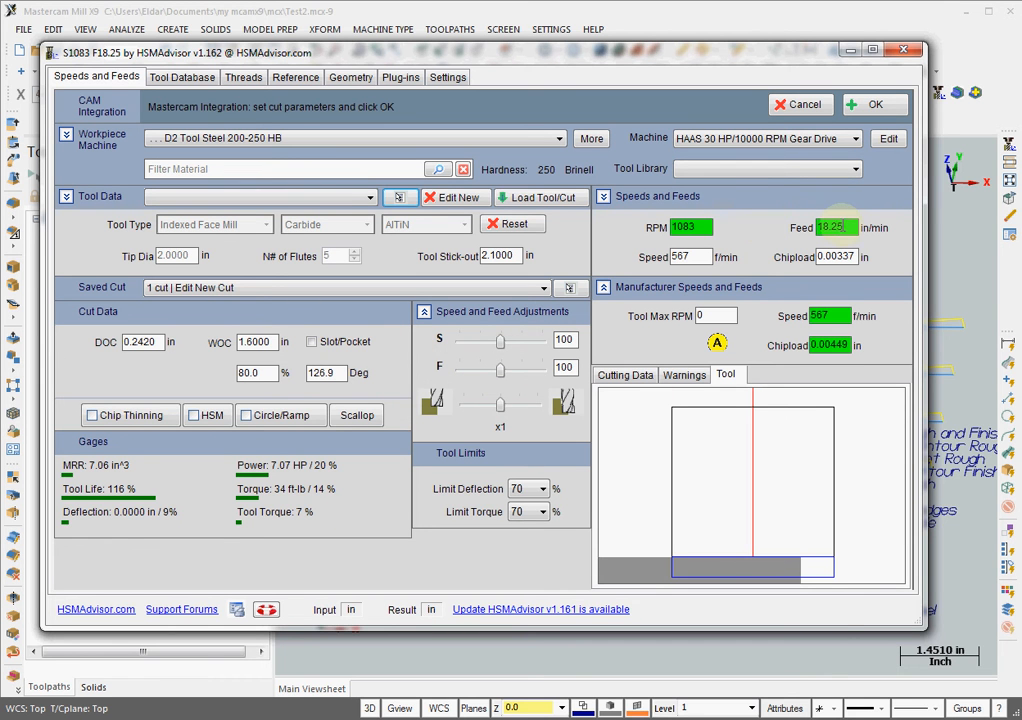
pyautogui.moveTo(105, 342)
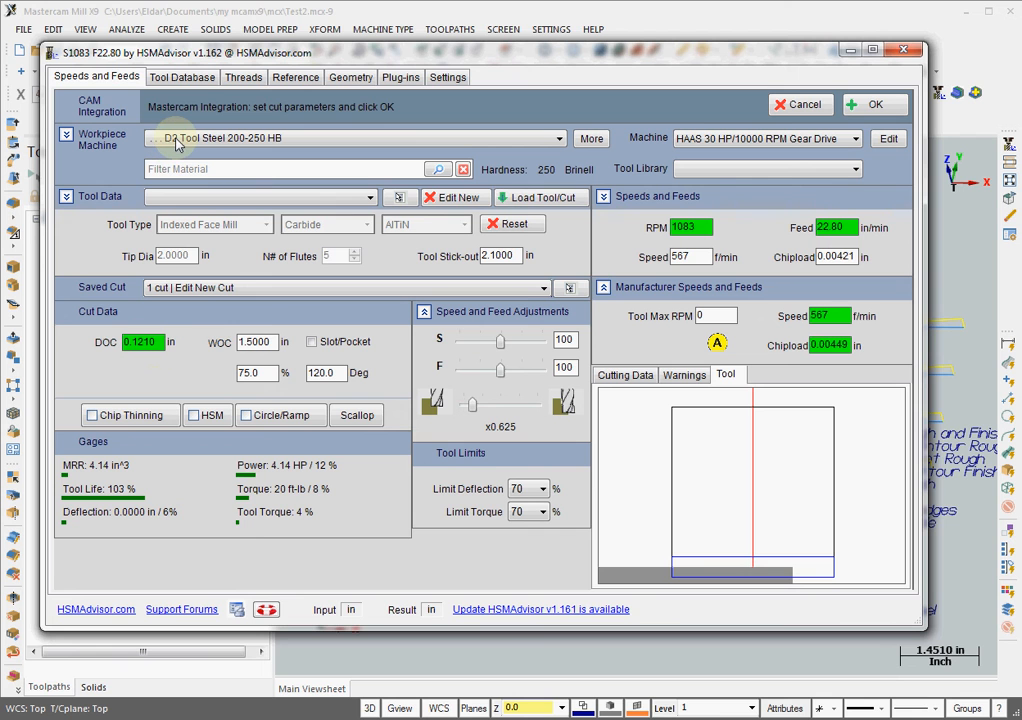
pyautogui.moveTo(176, 140)
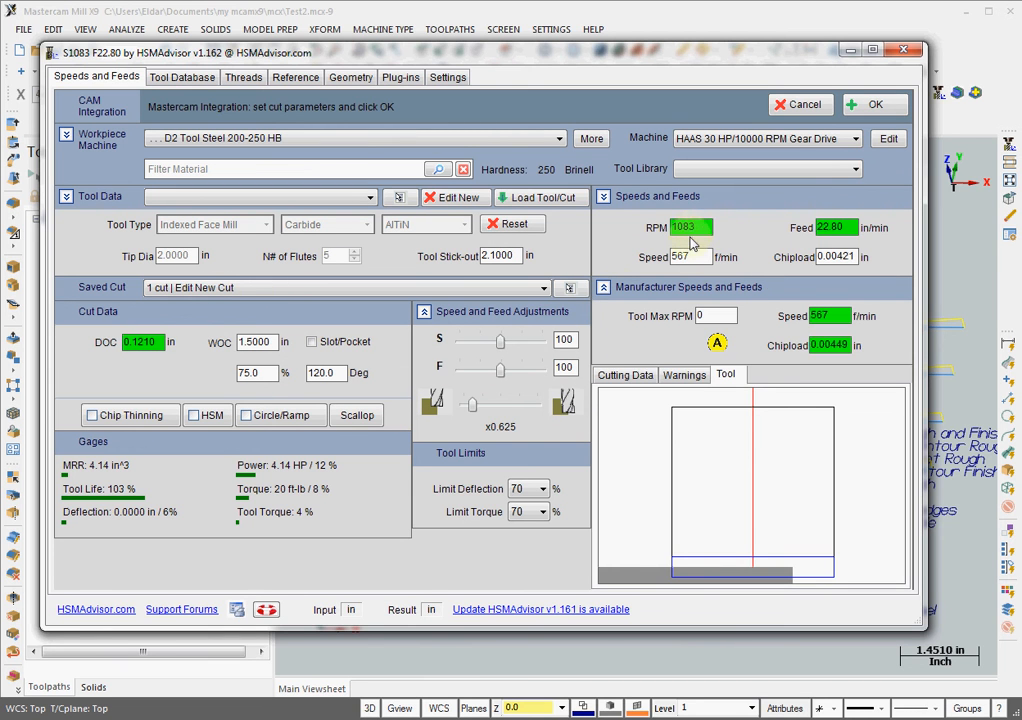
pyautogui.moveTo(438, 368)
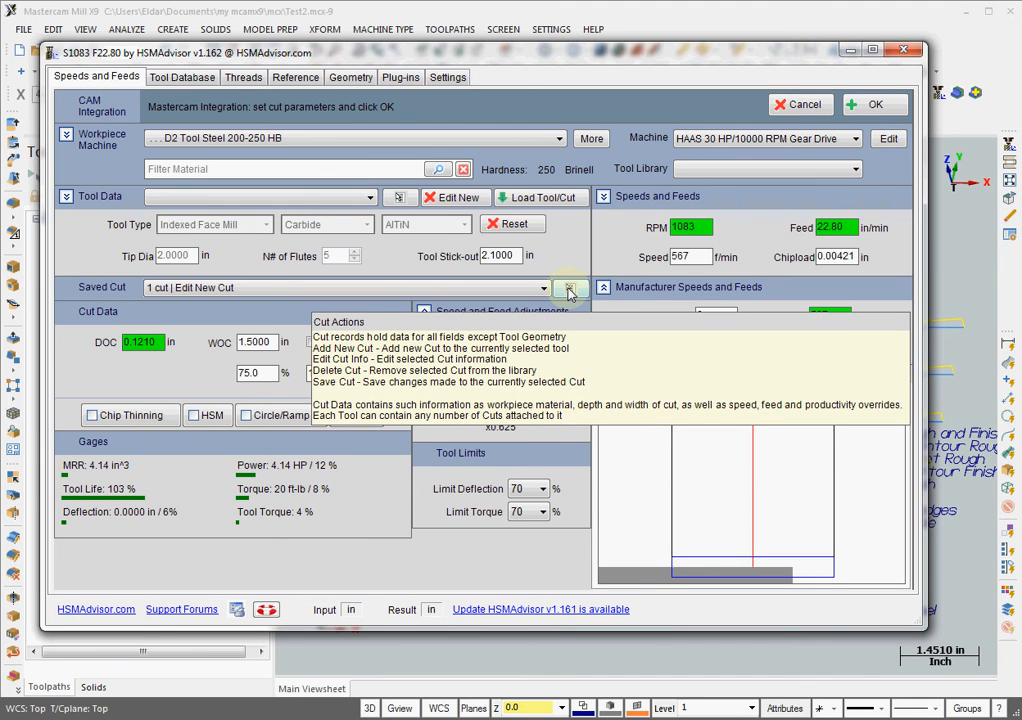
# Step: Add a saved cut to the face mill with the comment 'Face Rough And Finish'
pyautogui.click(571, 288)
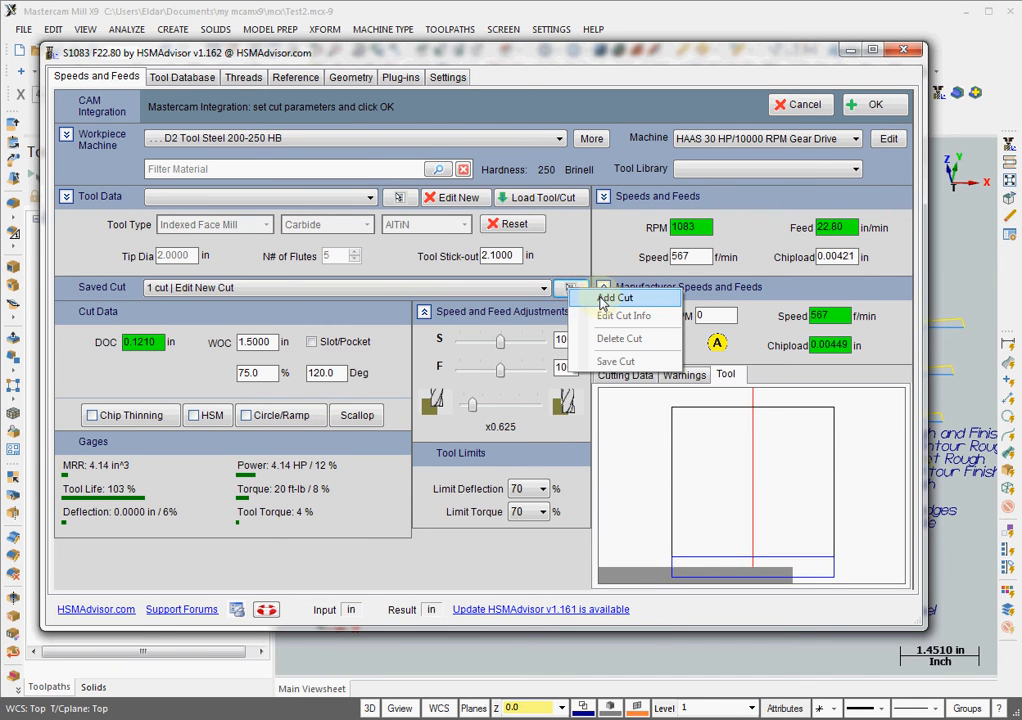
pyautogui.click(617, 297)
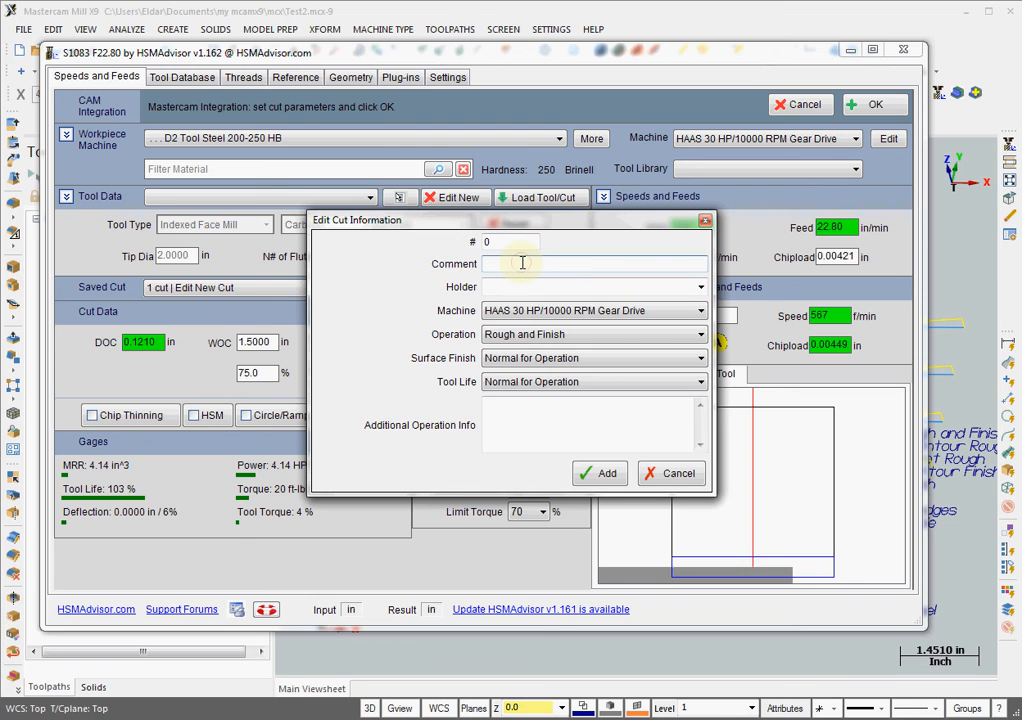
pyautogui.write('Face')
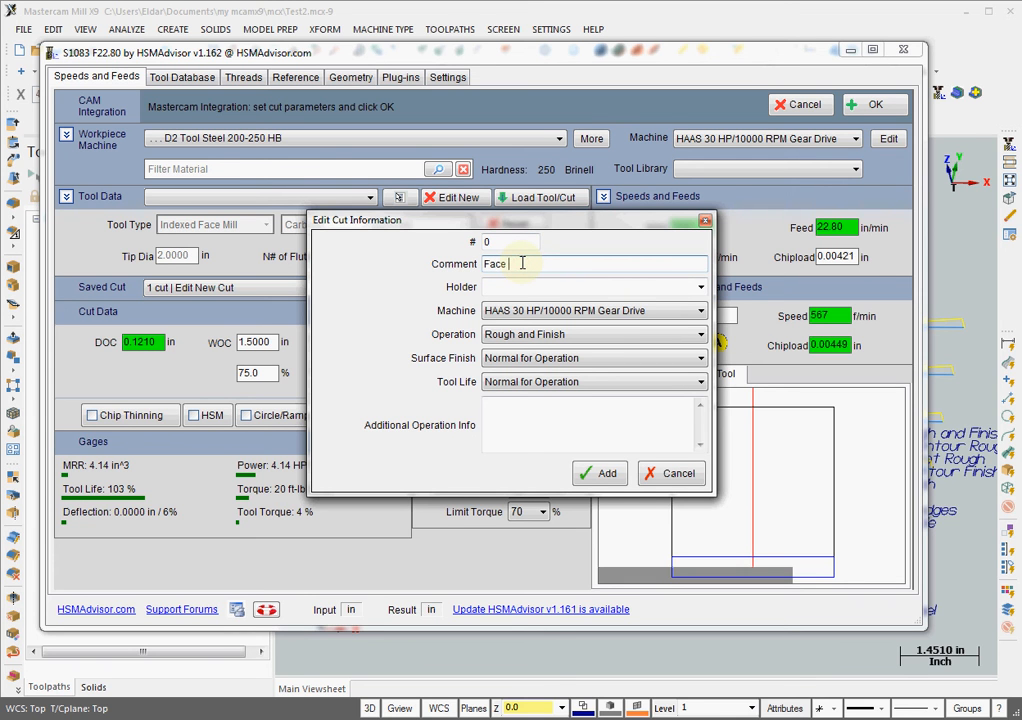
pyautogui.write('Rough And Finish')
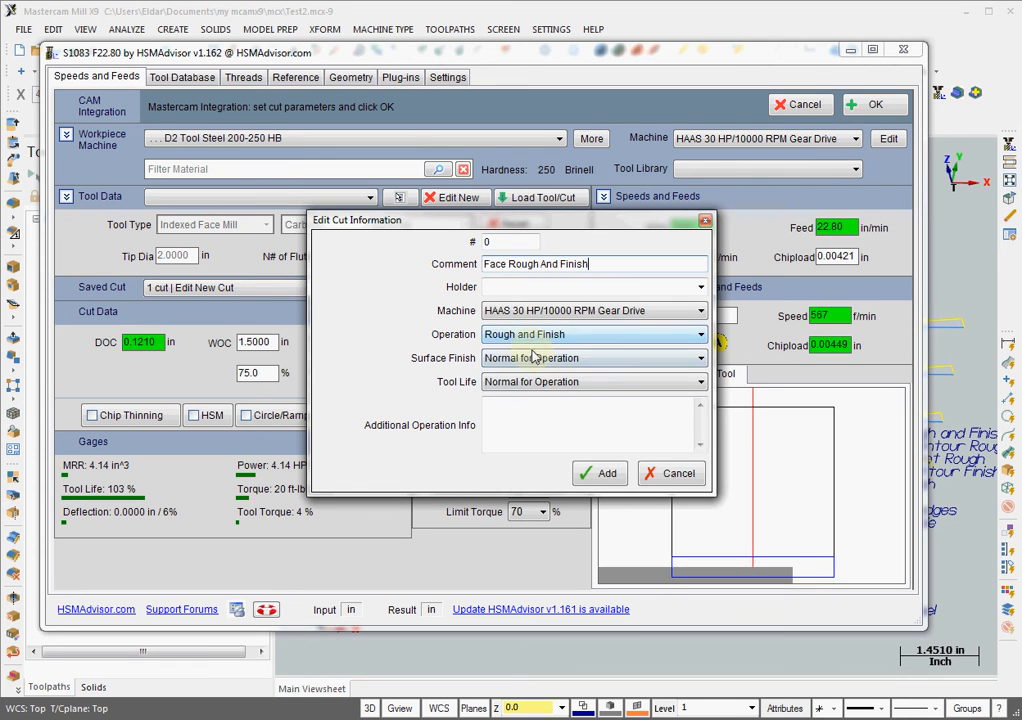
pyautogui.click(599, 473)
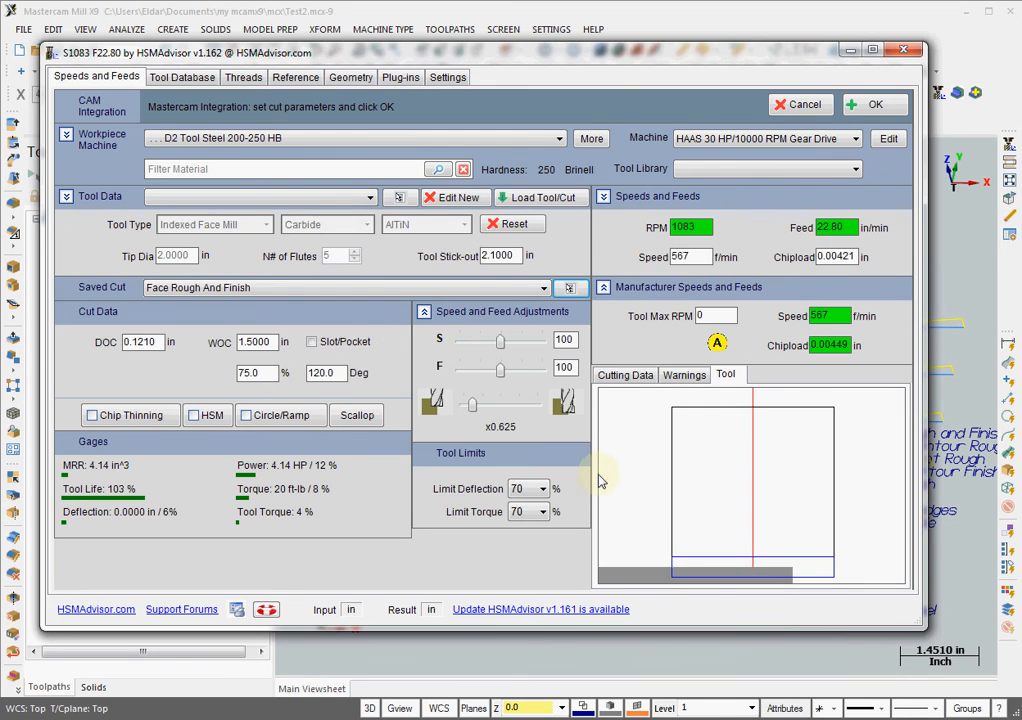
pyautogui.moveTo(443, 291)
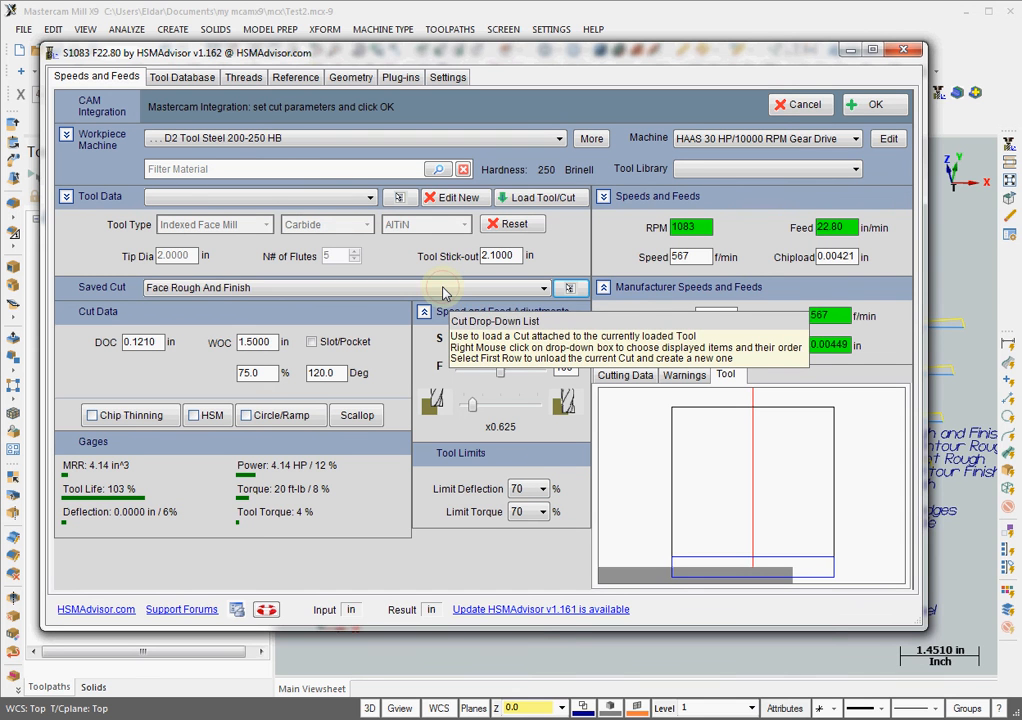
pyautogui.click(543, 288)
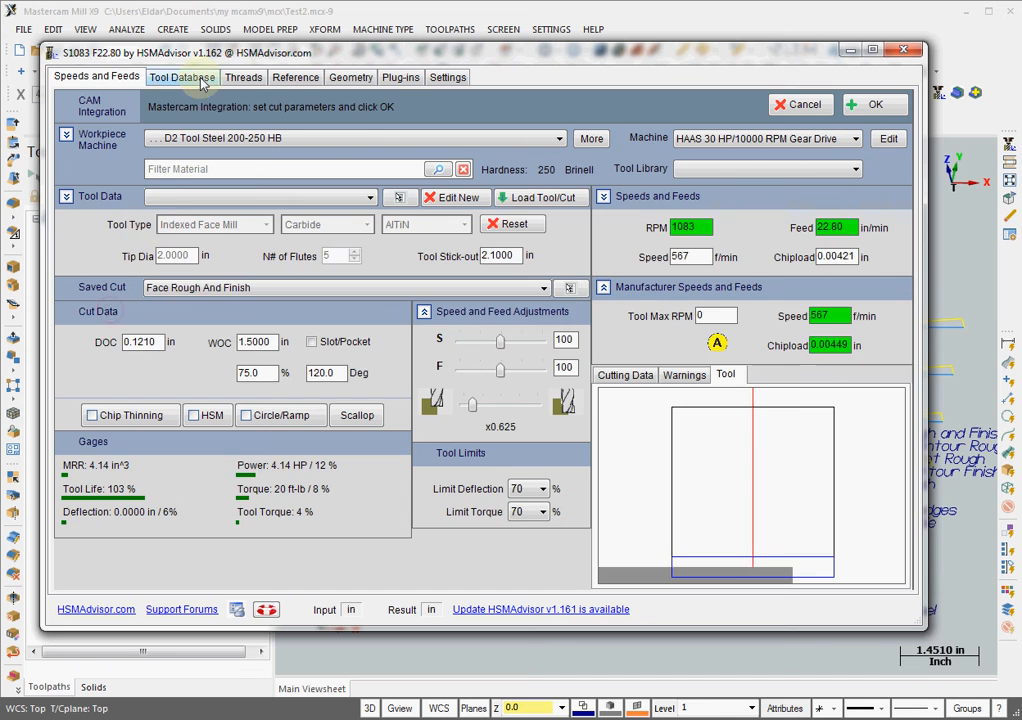
# Step: Delete the old 4144 Carbon Steel saved cut in the Tool Database
pyautogui.click(182, 77)
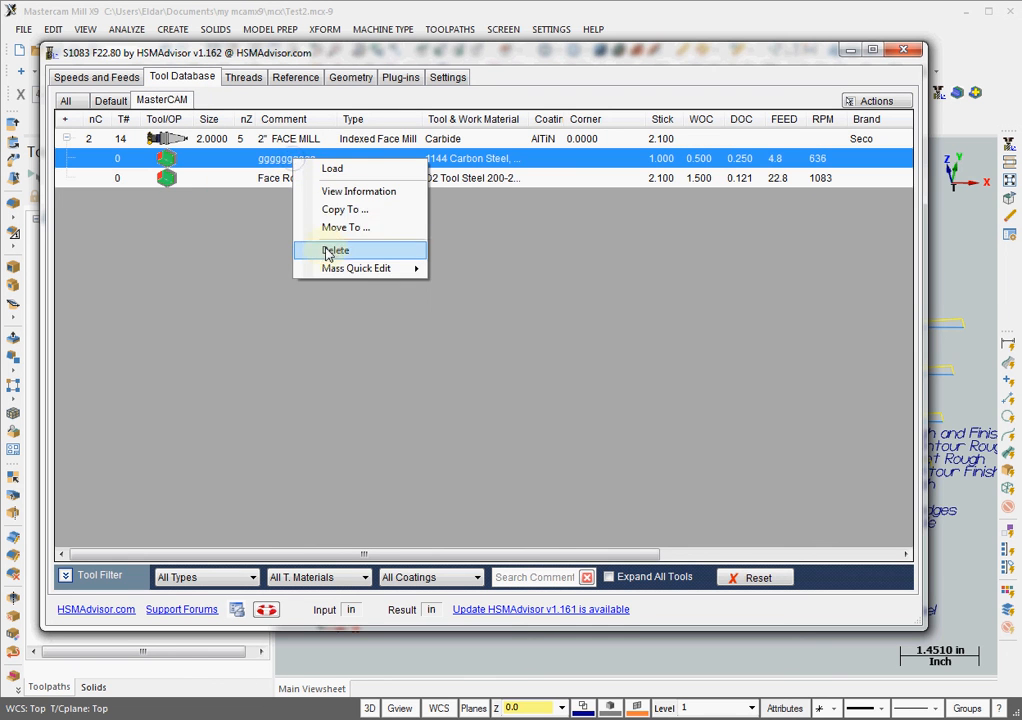
pyautogui.click(337, 250)
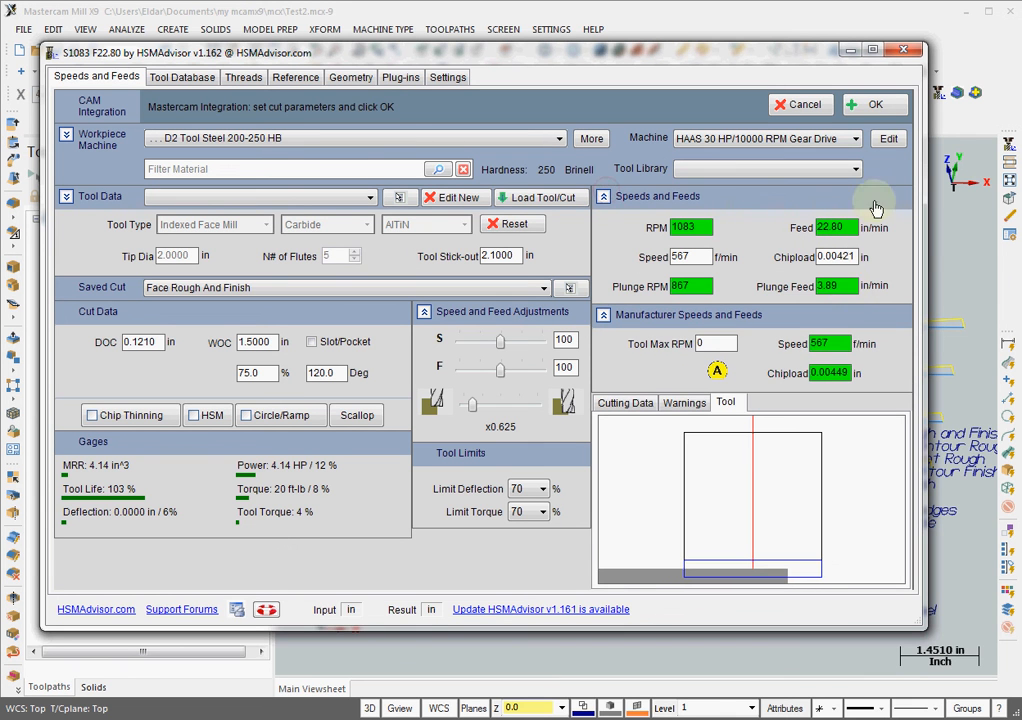
# Step: Send HSMAdvisor's 22.803 in/min feed and 1083 RPM to Mastercam with plunge rate 20.0
pyautogui.click(875, 104)
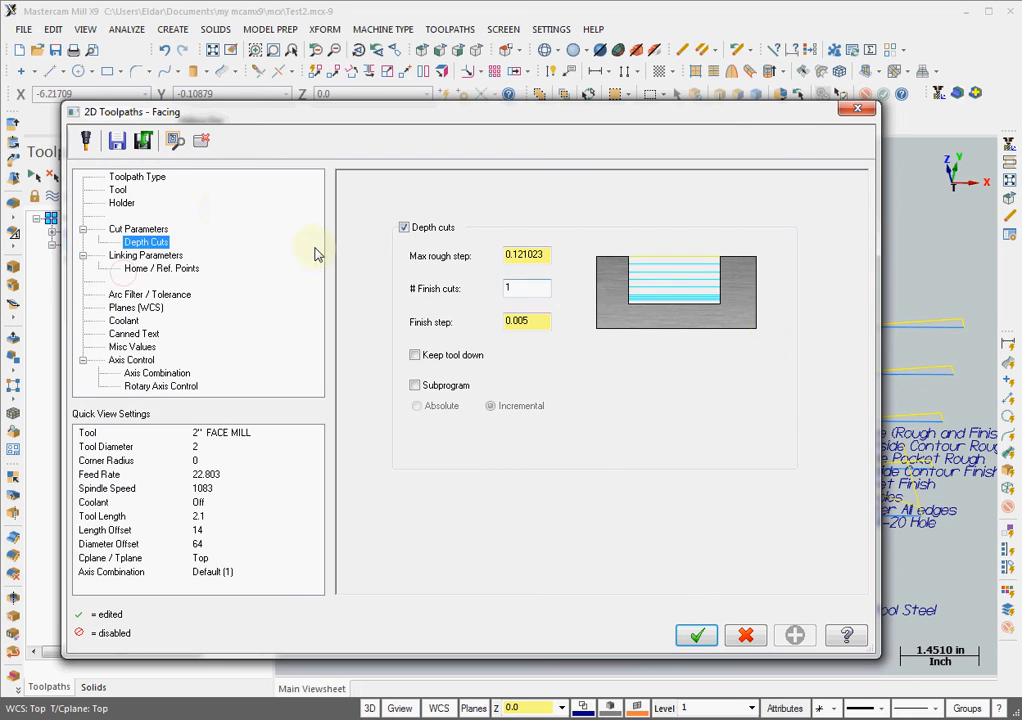
pyautogui.click(117, 189)
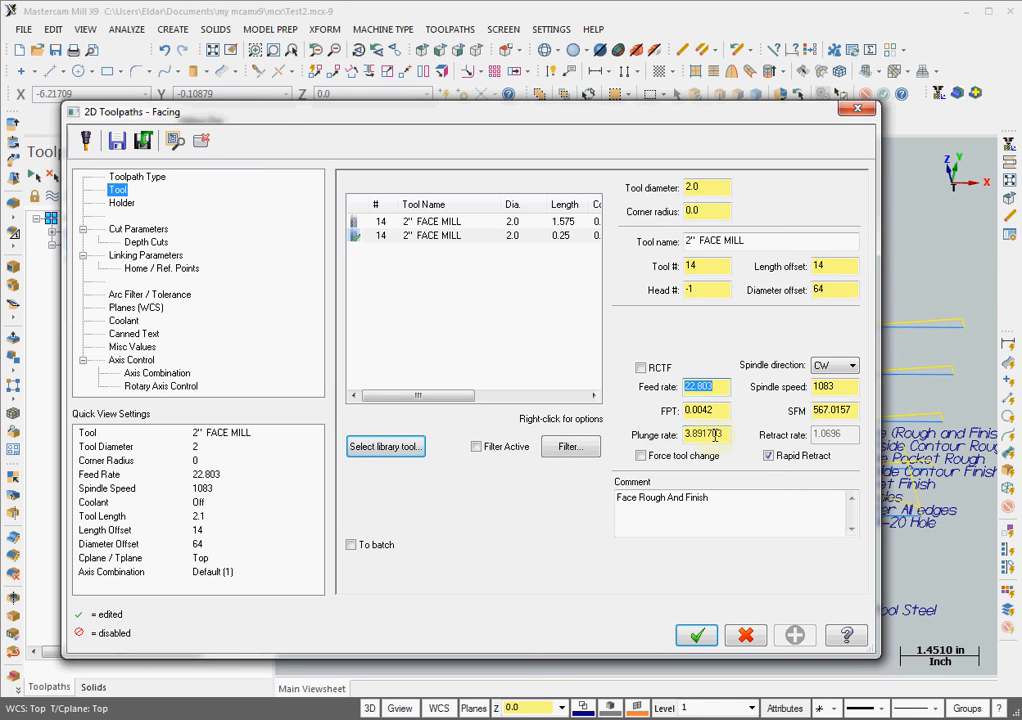
pyautogui.click(705, 434)
pyautogui.write('20')
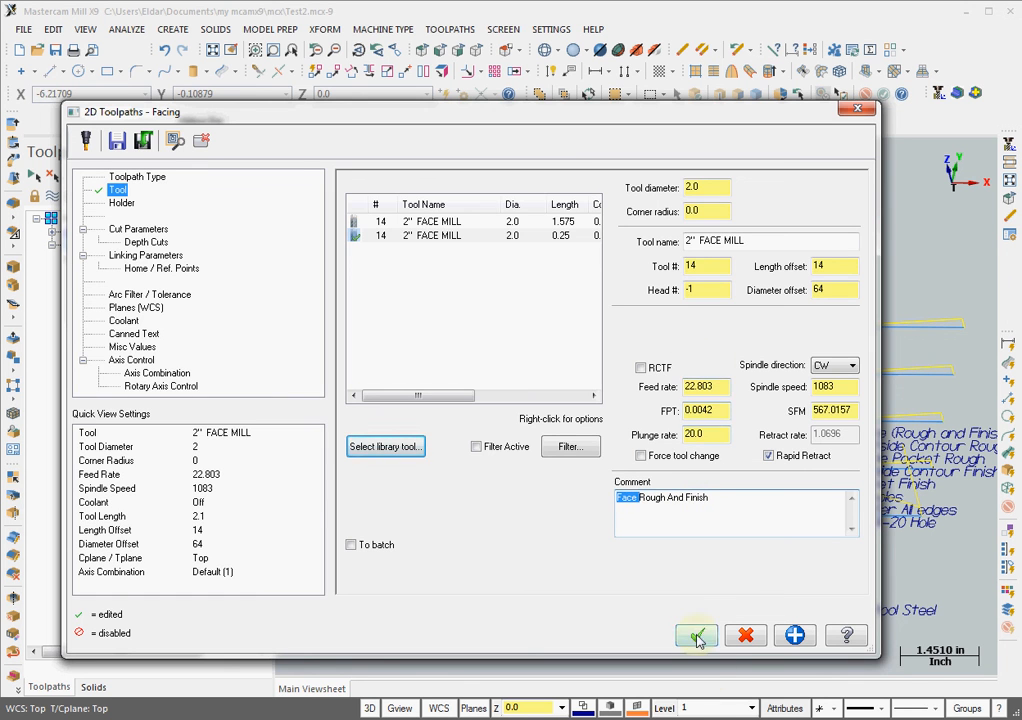
pyautogui.click(696, 635)
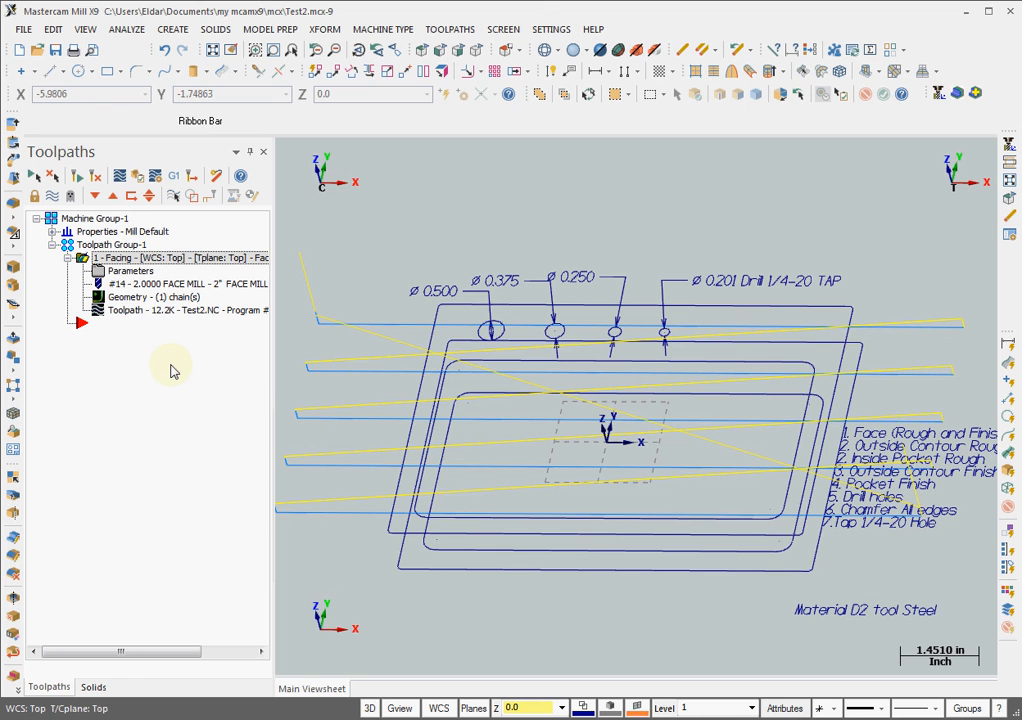
pyautogui.moveTo(115, 370)
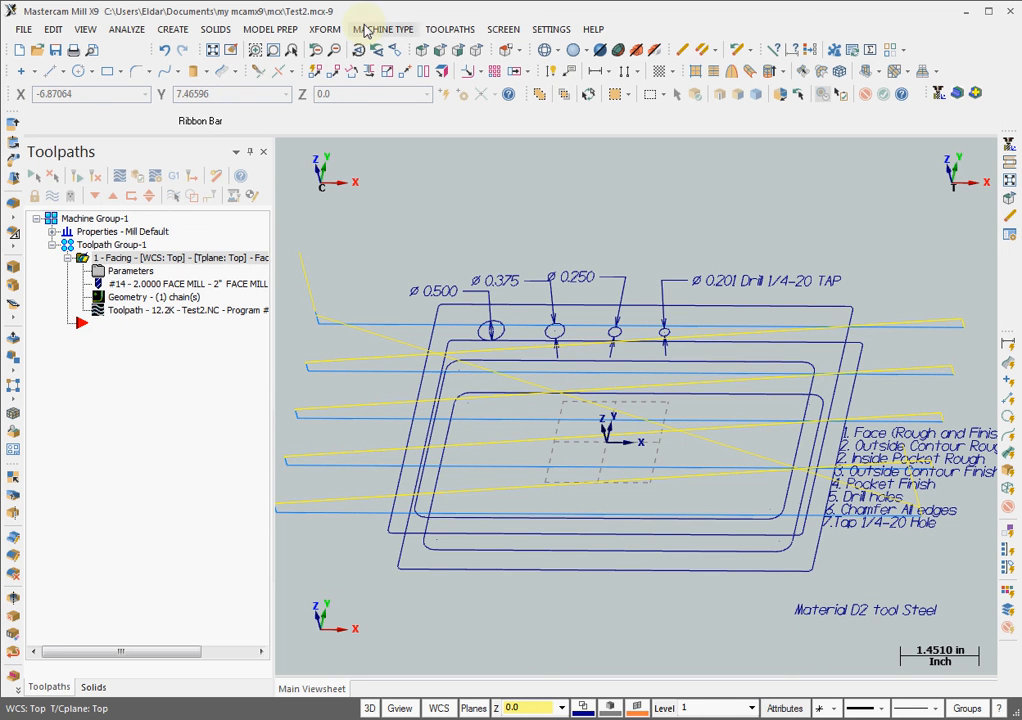
# Step: Create a second facing toolpath chained to the outer part outline
pyautogui.click(449, 28)
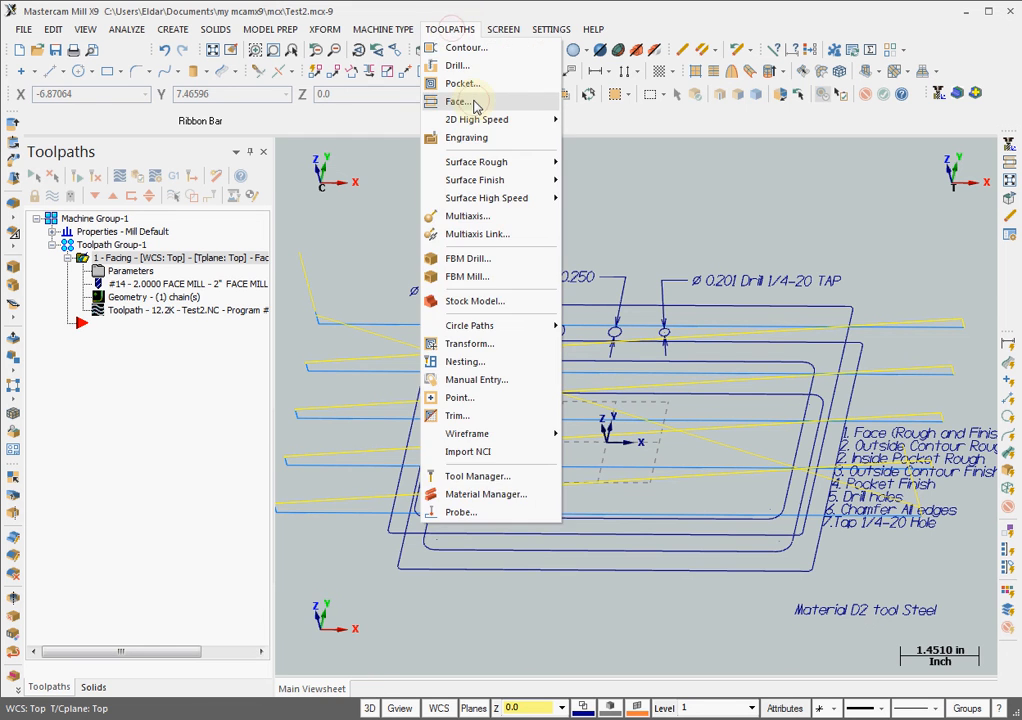
pyautogui.click(458, 101)
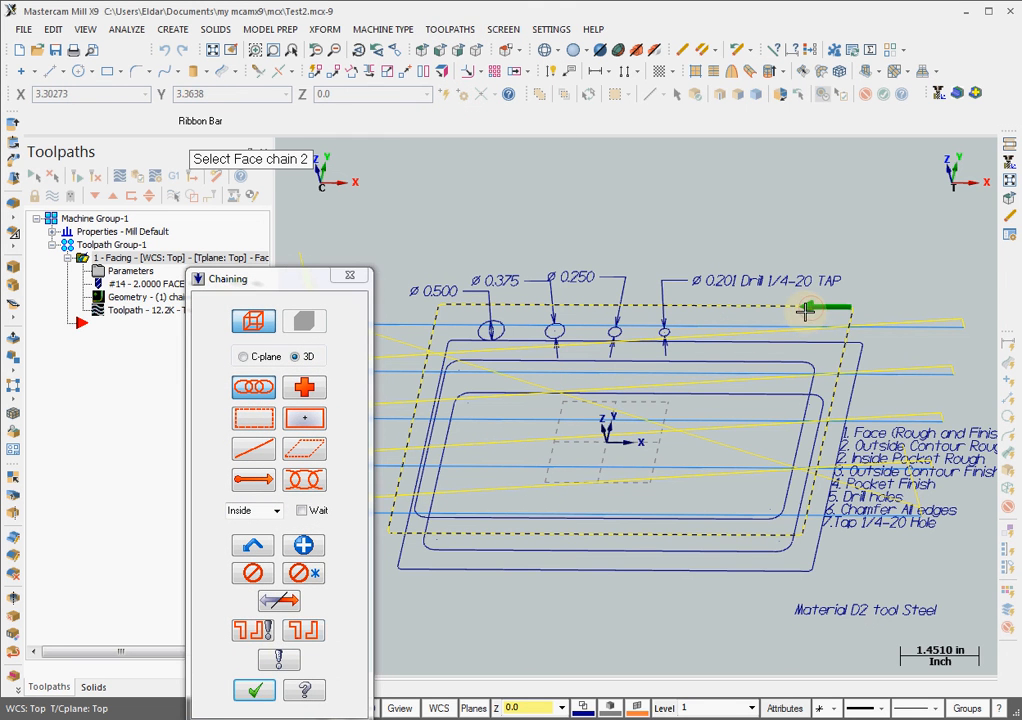
pyautogui.click(253, 690)
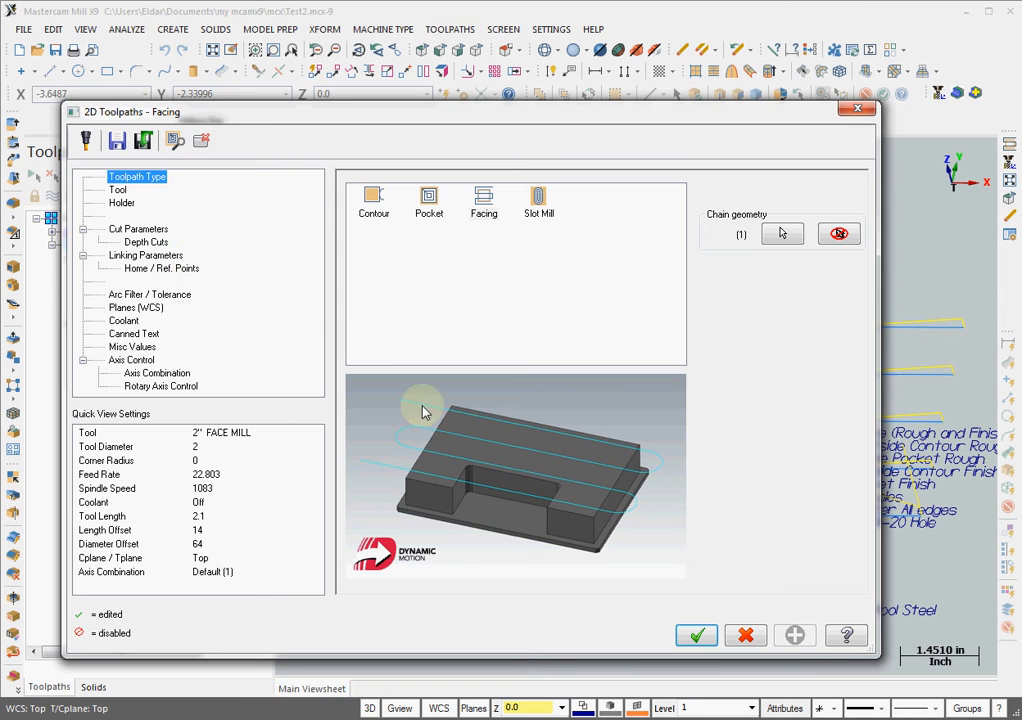
pyautogui.click(696, 635)
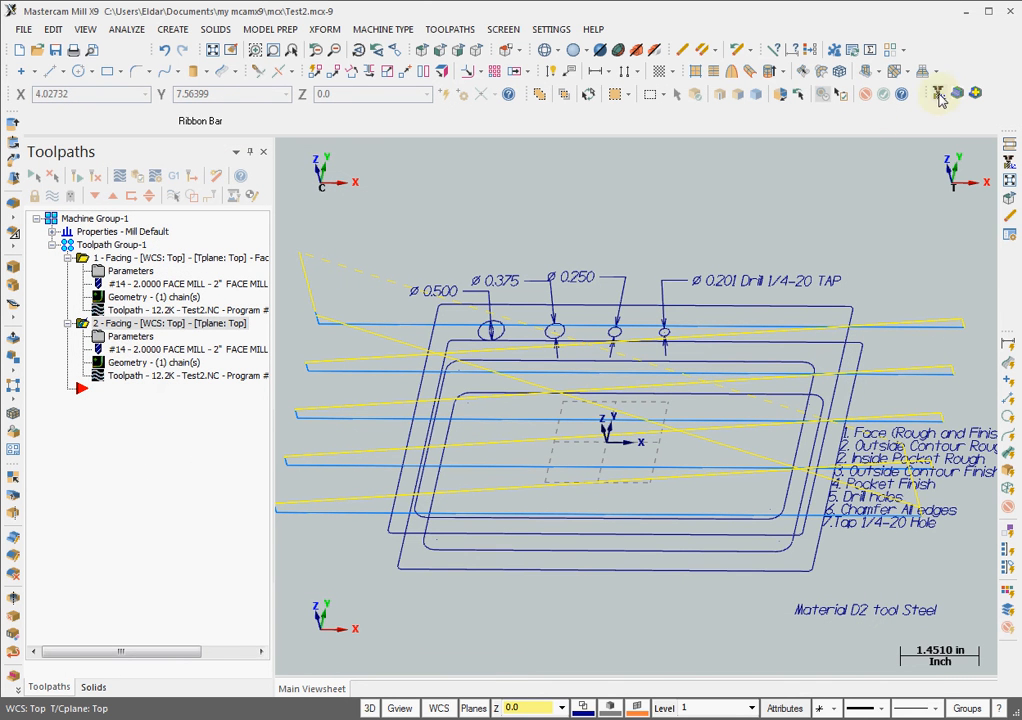
pyautogui.moveTo(957, 93)
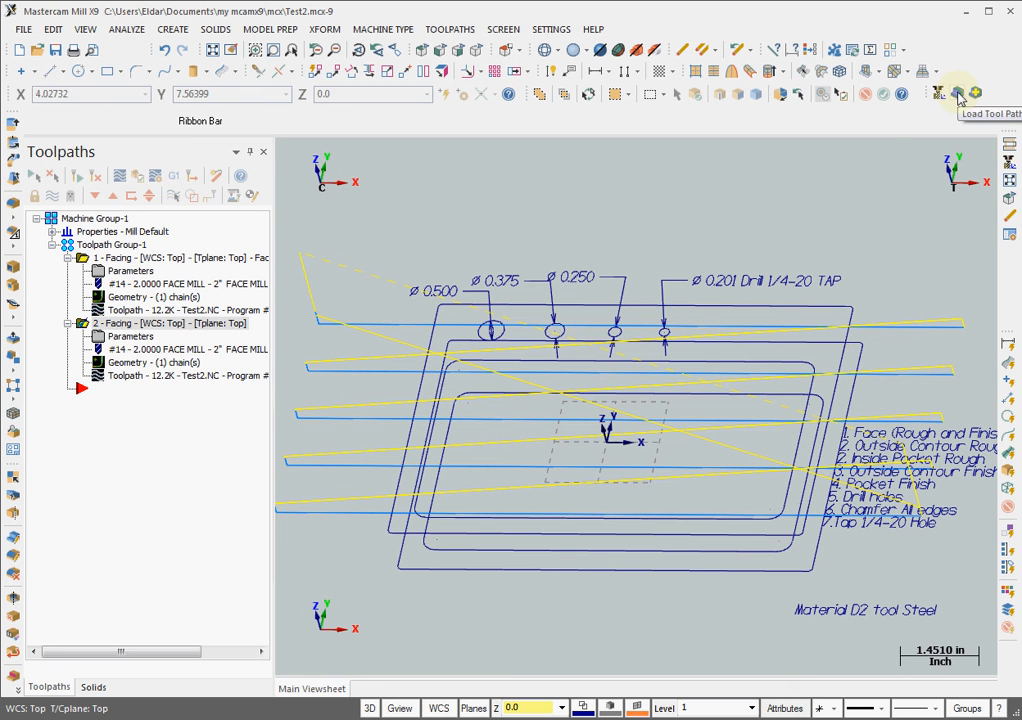
# Step: Load the saved Face Rough D2 Tool Steel cut from the cut database
pyautogui.click(957, 92)
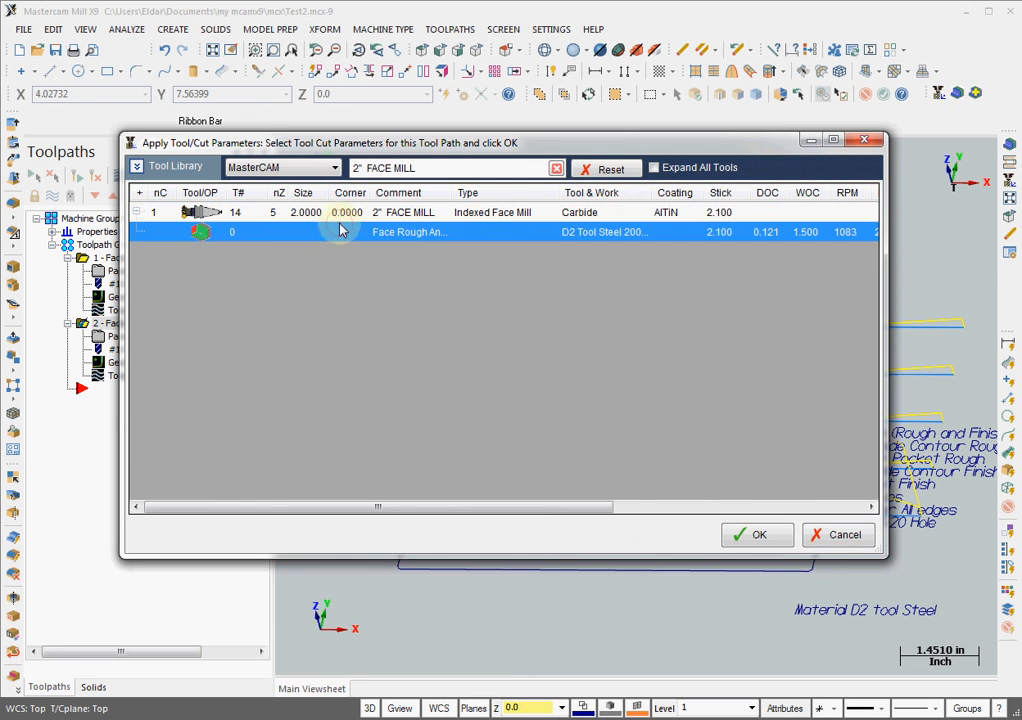
pyautogui.click(757, 534)
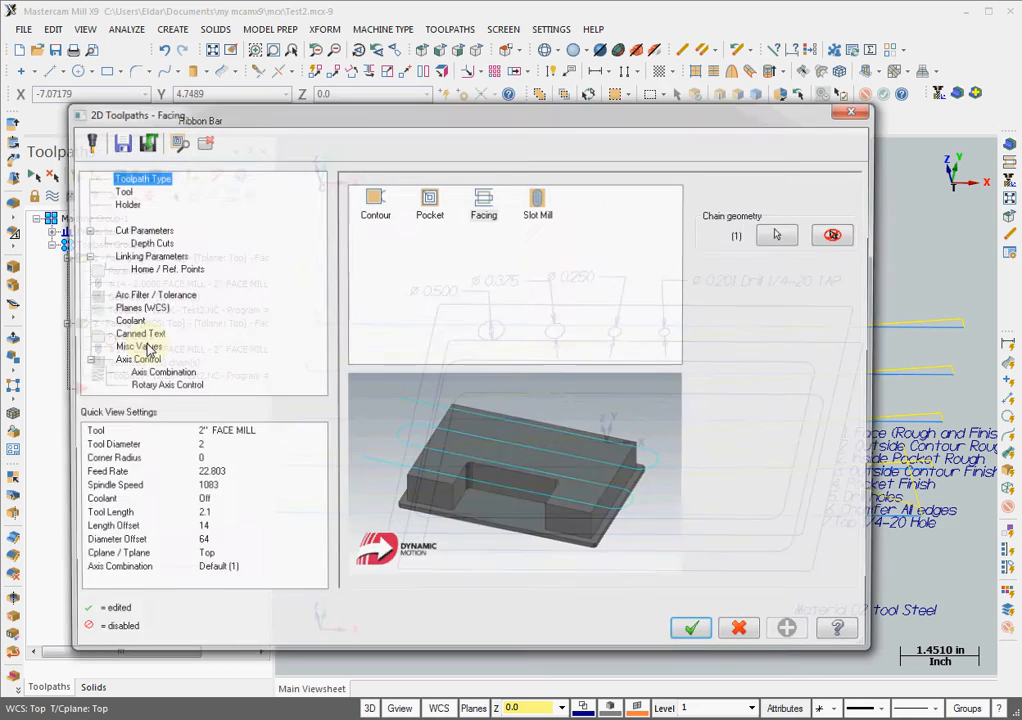
# Step: Check the recalled feed per tooth and plunge rate on the Tool page
pyautogui.click(124, 191)
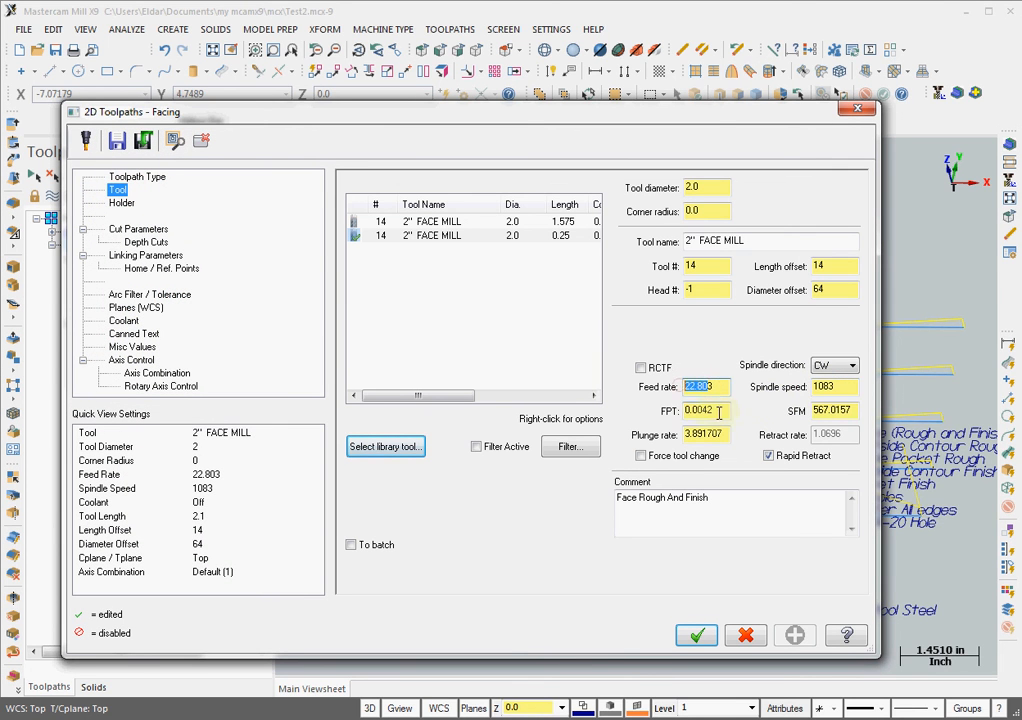
pyautogui.click(700, 410)
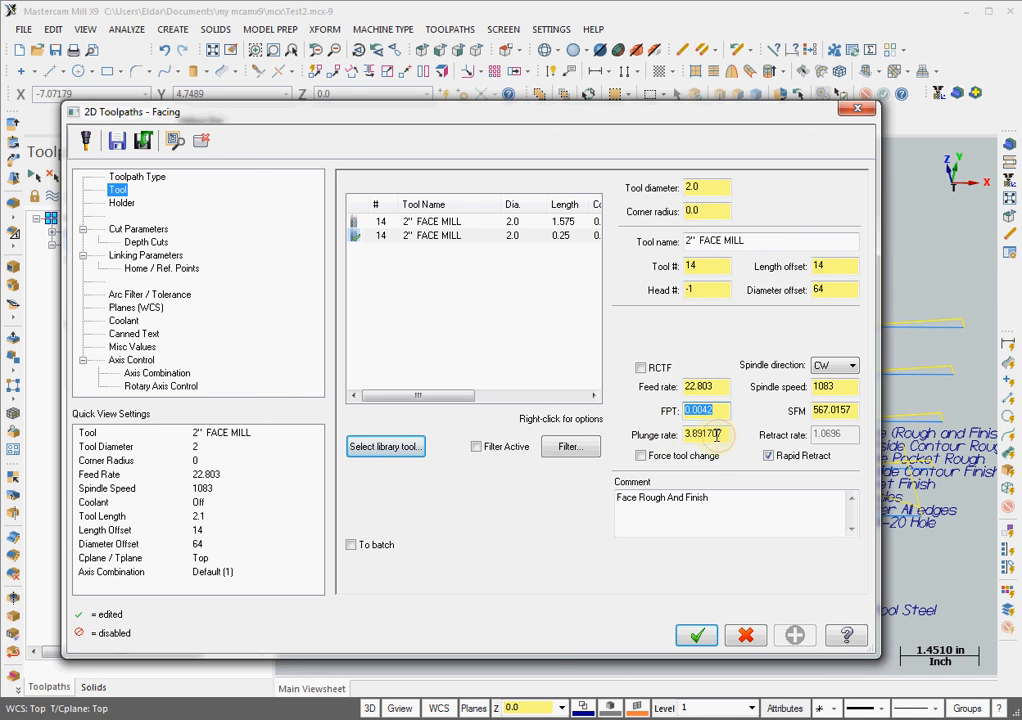
pyautogui.click(700, 434)
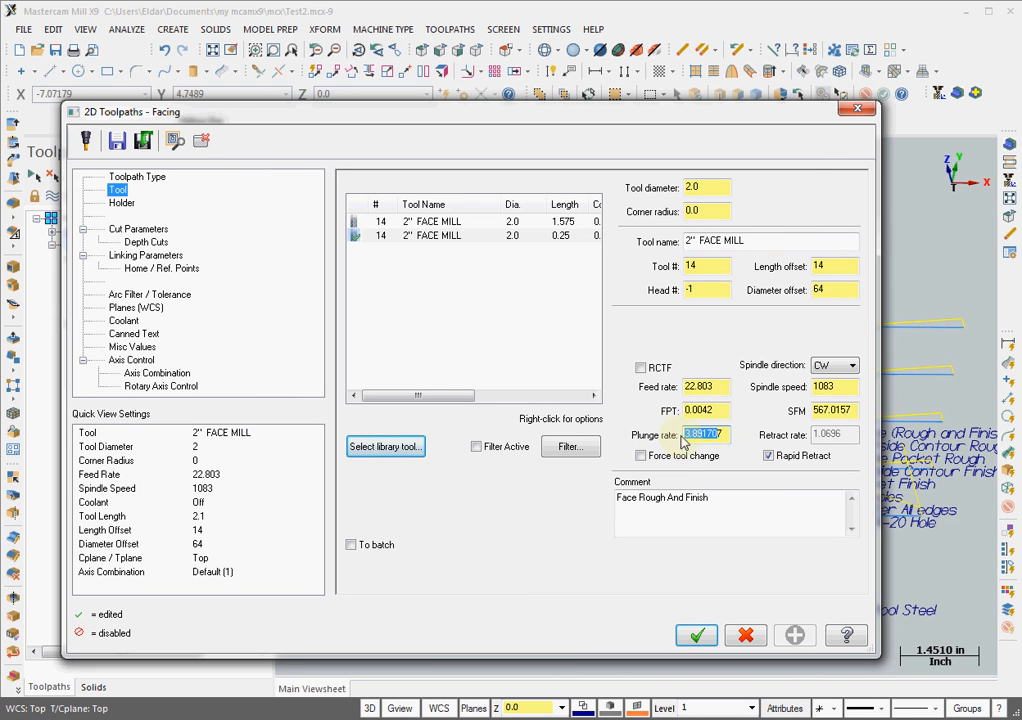
# Step: Review the cut, linking and depth-cut pages, then accept the facing operation
pyautogui.click(138, 229)
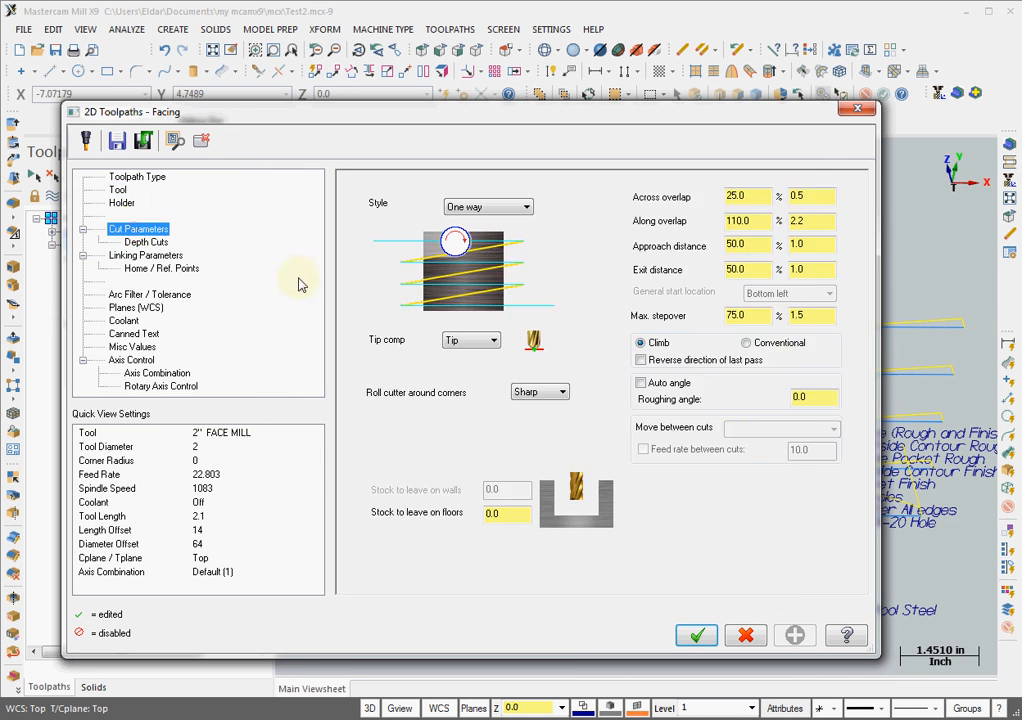
pyautogui.click(146, 255)
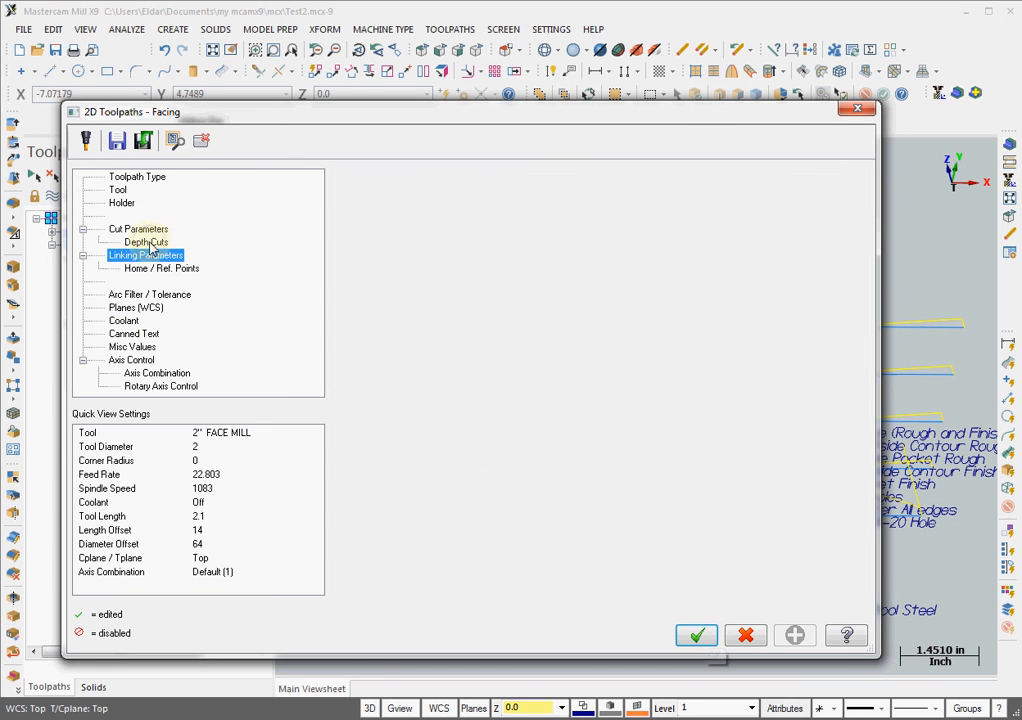
pyautogui.click(145, 242)
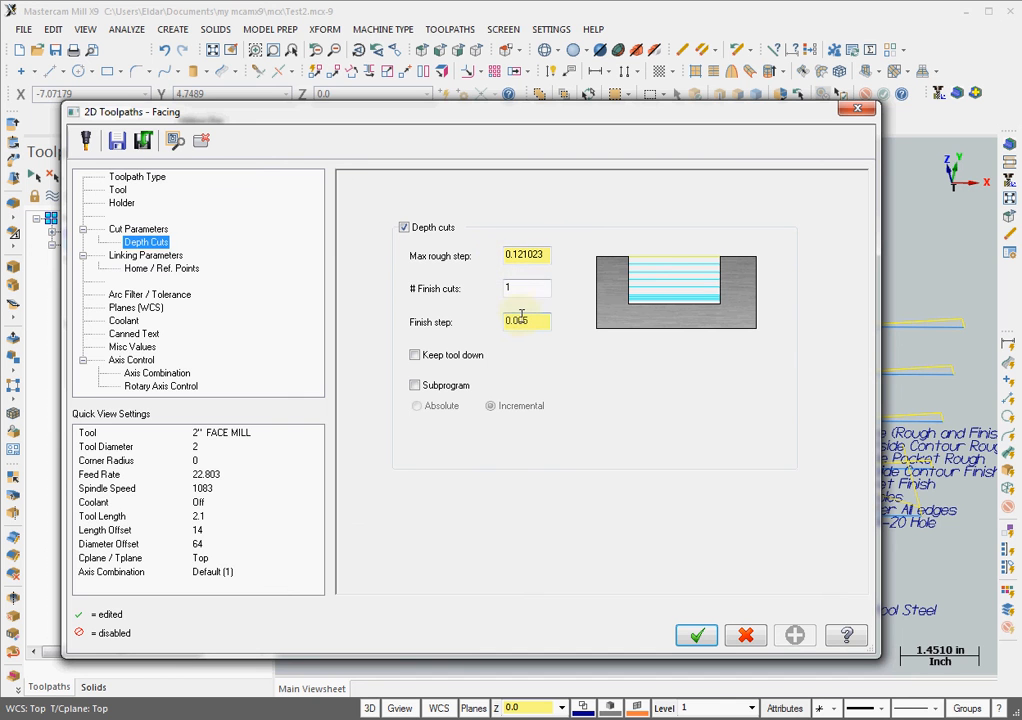
pyautogui.click(696, 635)
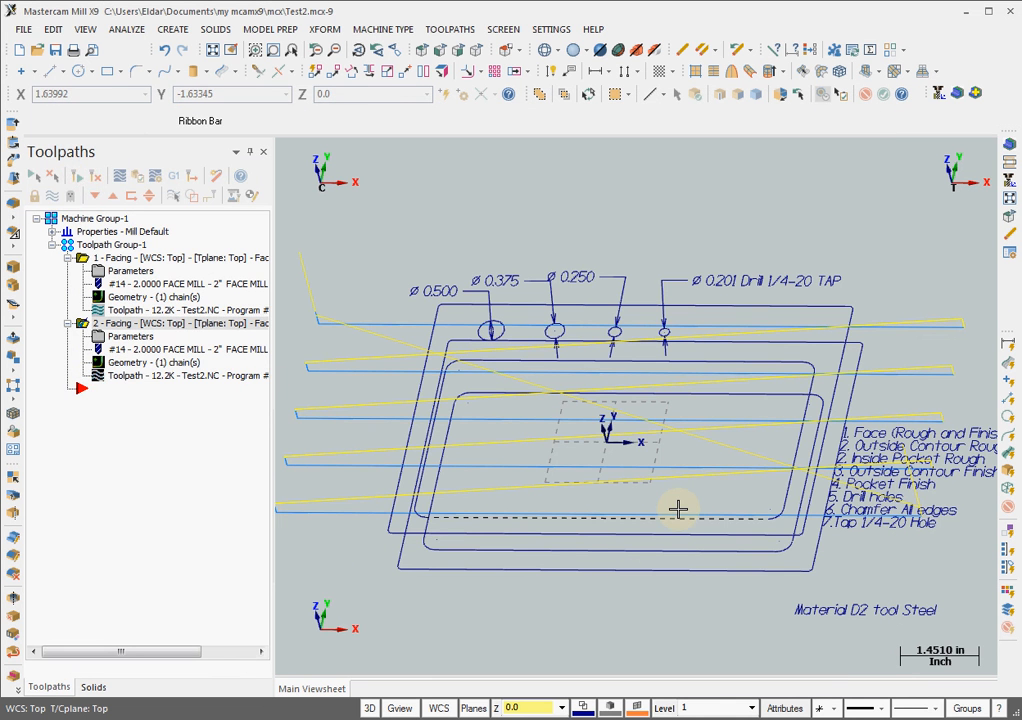
pyautogui.moveTo(665, 512)
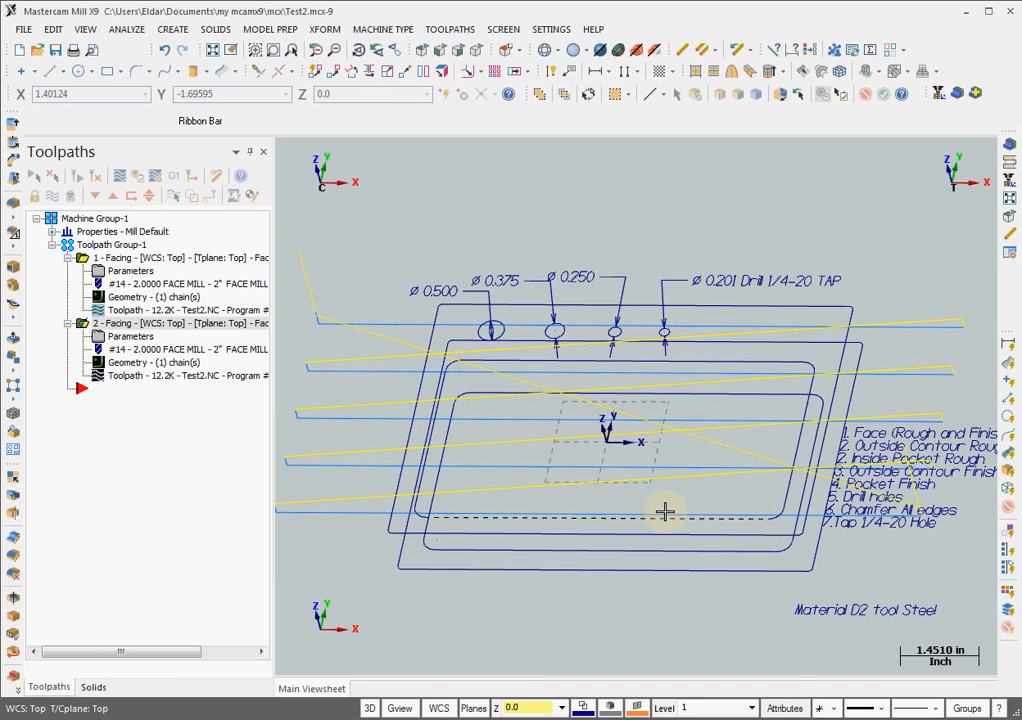
pyautogui.moveTo(492, 463)
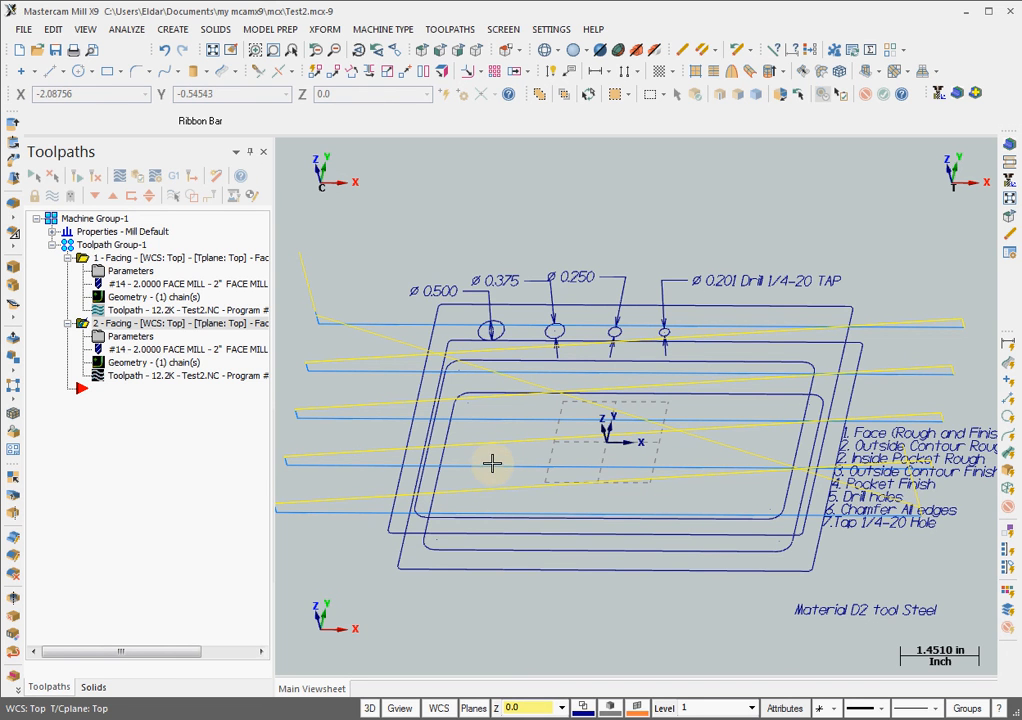
pyautogui.moveTo(531, 460)
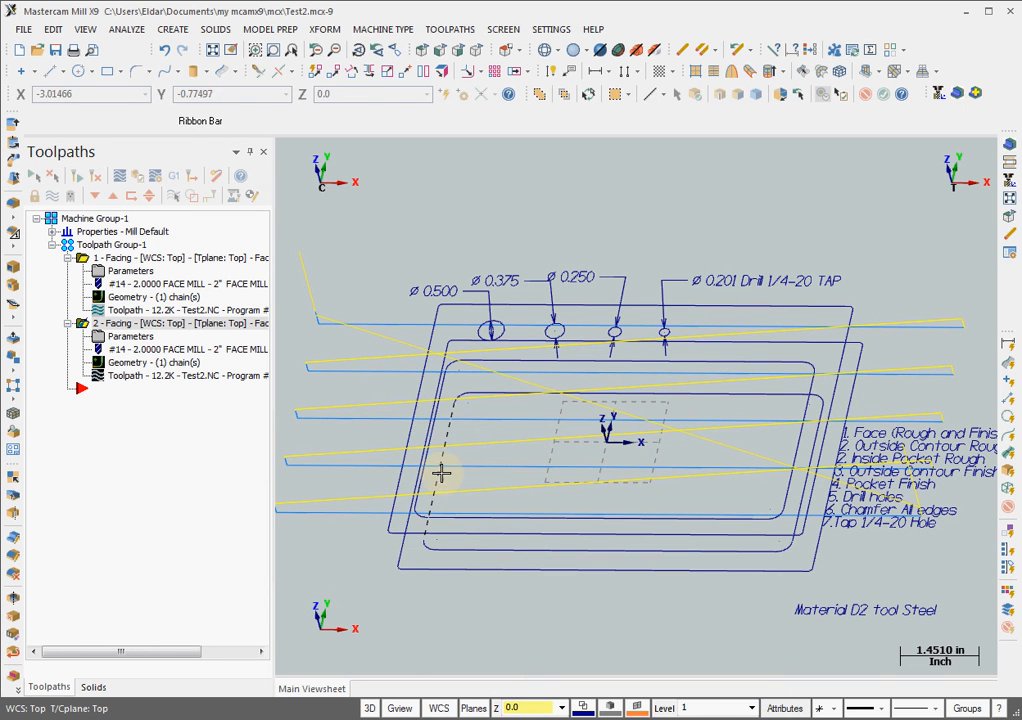
pyautogui.moveTo(542, 468)
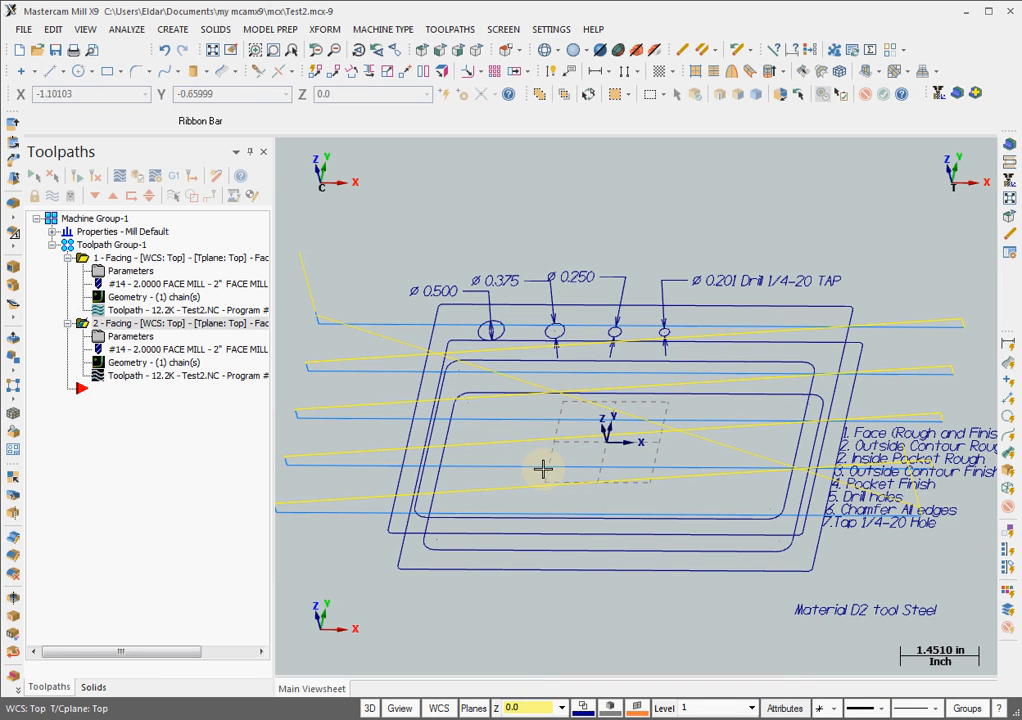
pyautogui.moveTo(827, 546)
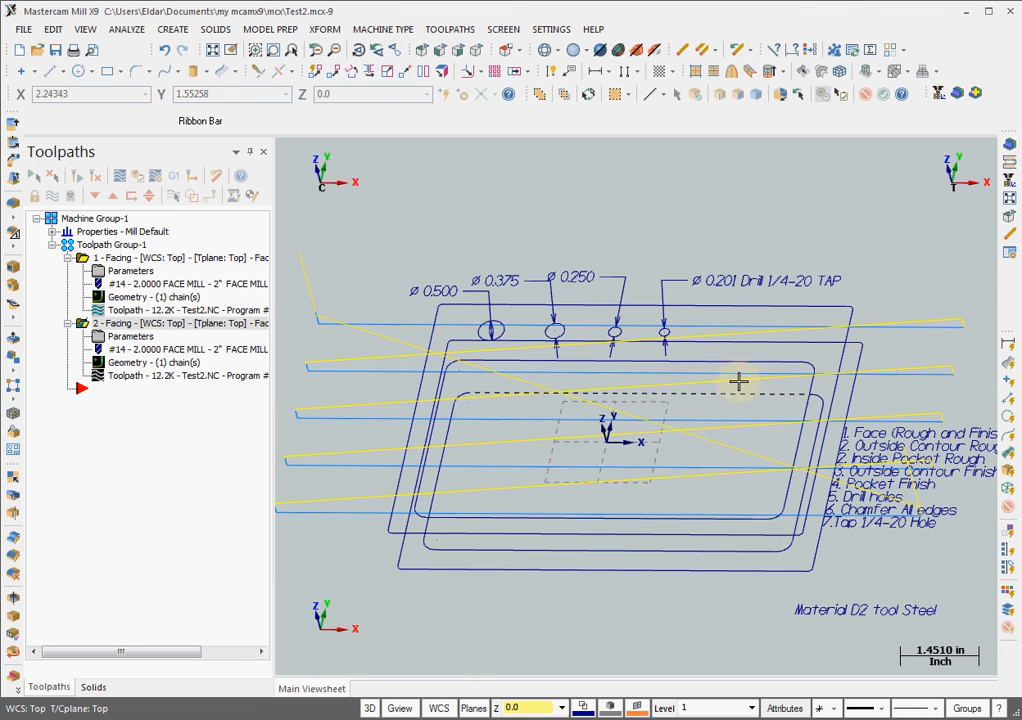
pyautogui.moveTo(772, 409)
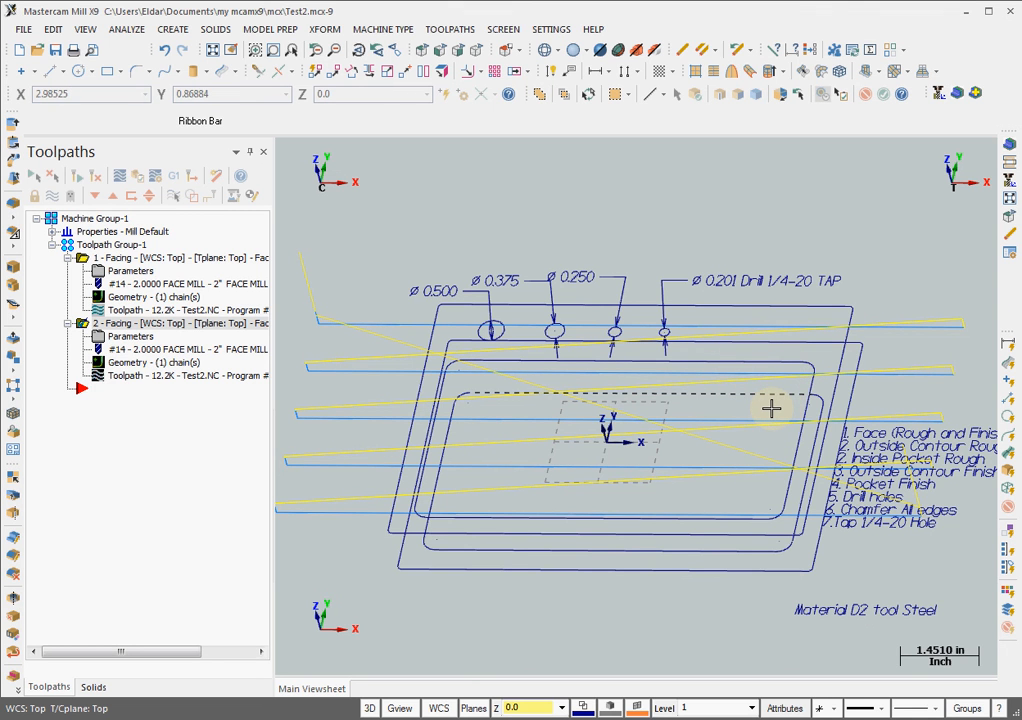